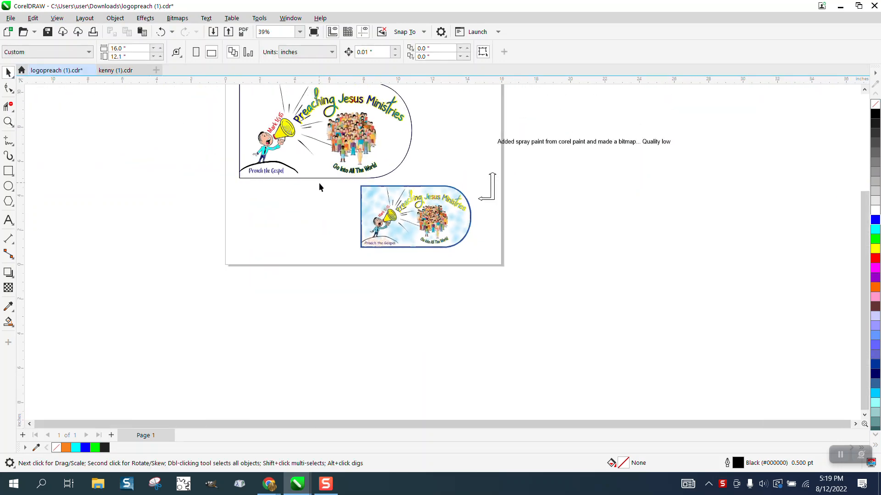
Step: Select the rectangle, fill it blue from the palette and zoom in on the logo
left_click(415, 216)
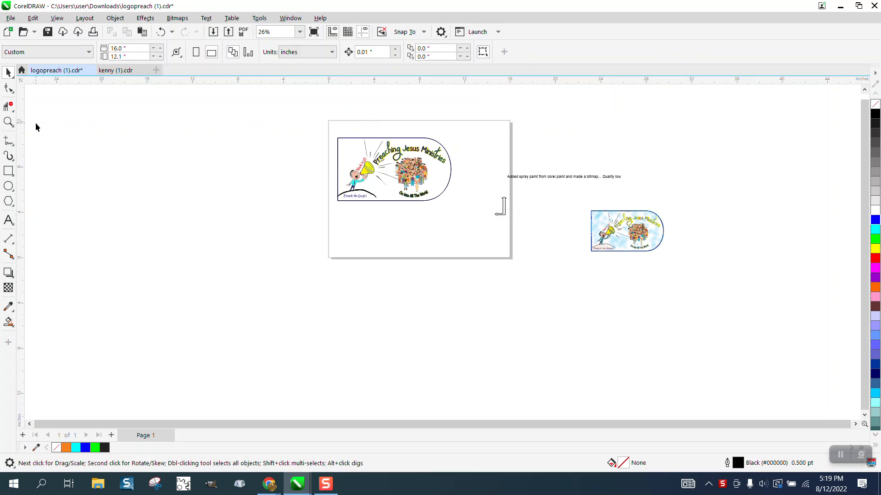
left_click(8, 122)
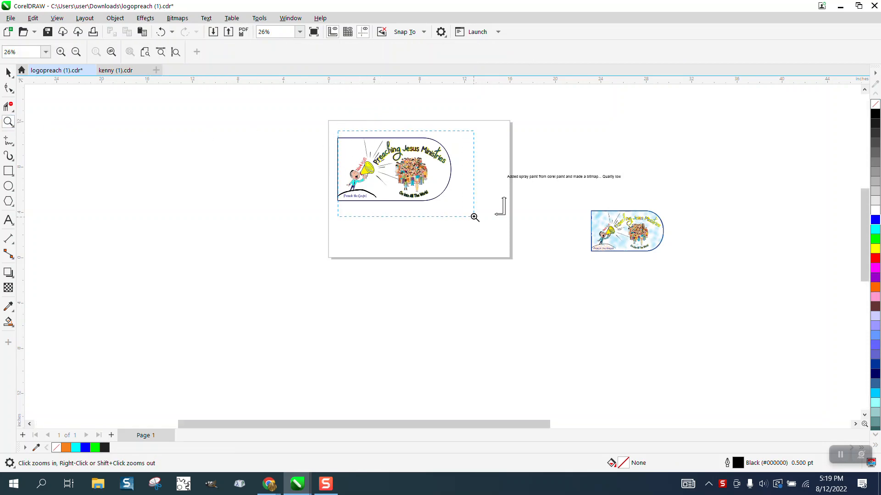
left_click(474, 218)
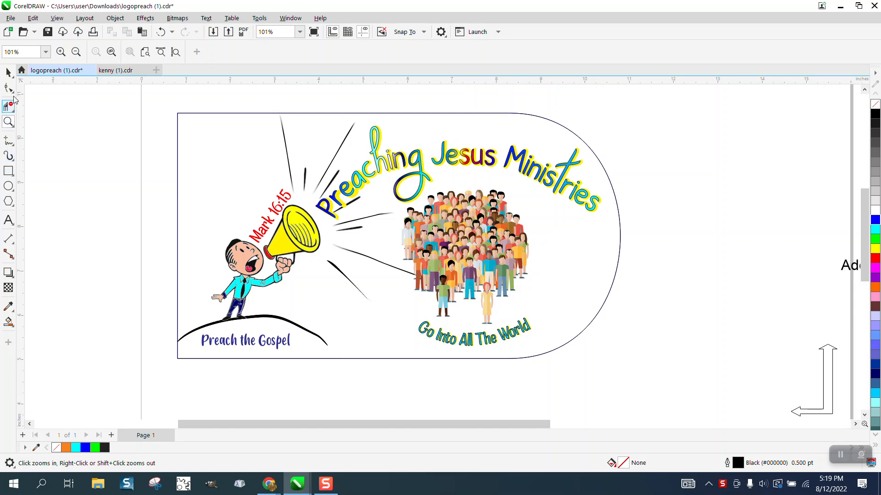
left_click(56, 18)
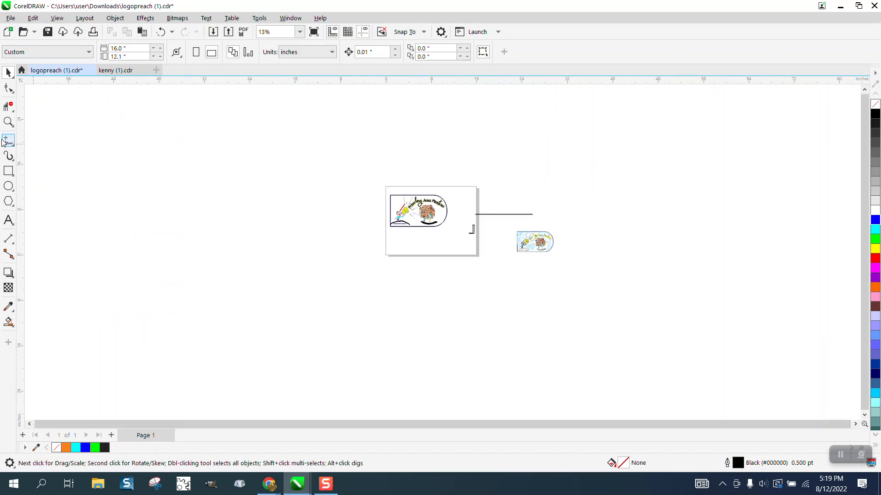
left_click(419, 219)
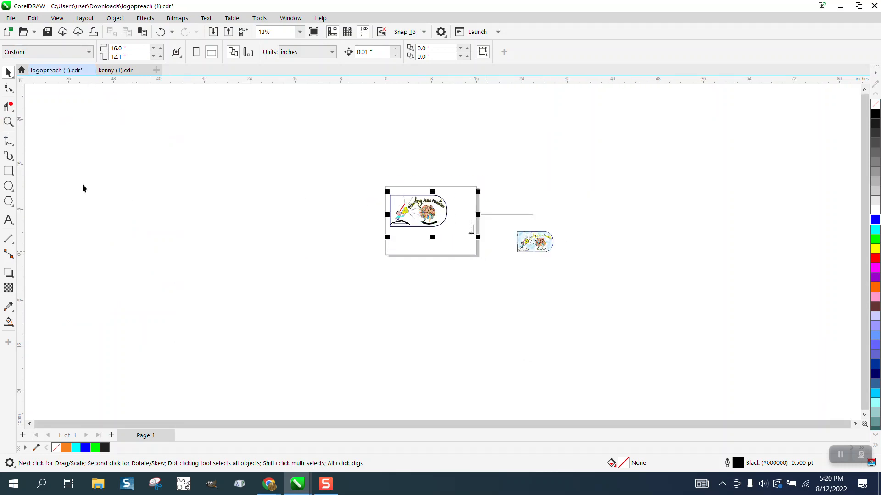
Step: Inspect the character's hand up close, then move the blue rectangle below the logo
left_click(9, 122)
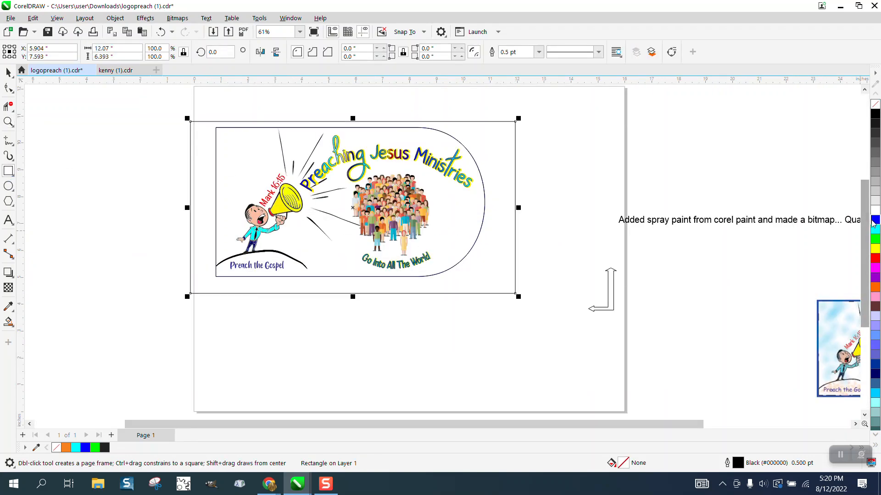
left_click(115, 18)
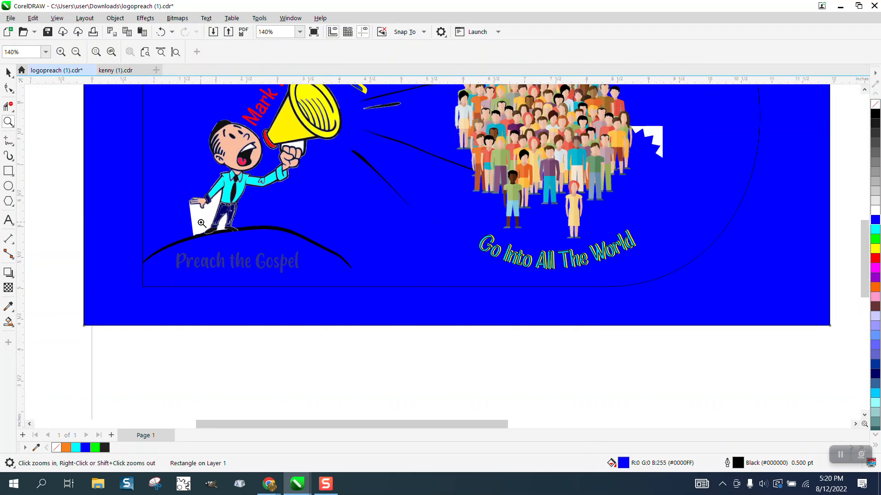
left_click(200, 224)
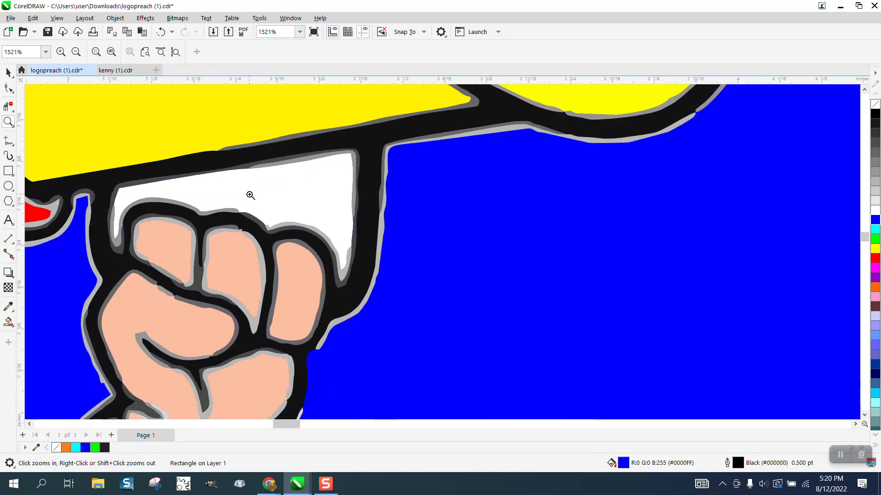
right_click(250, 202)
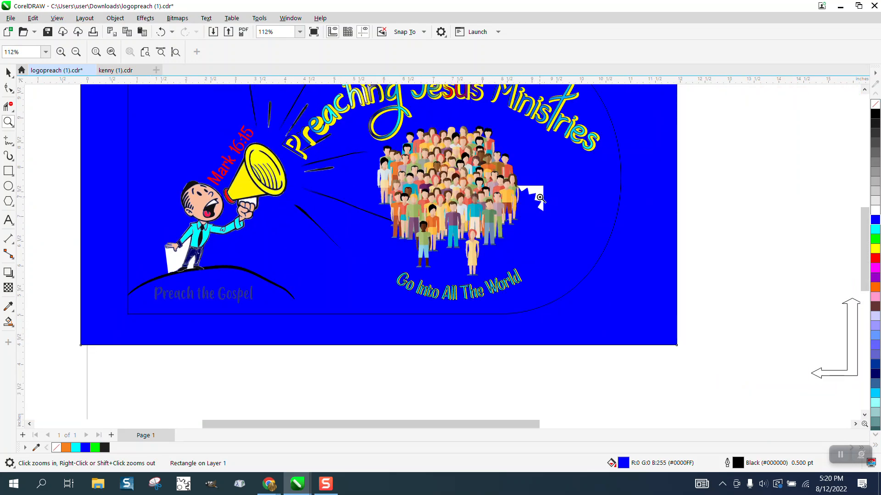
left_click(76, 52)
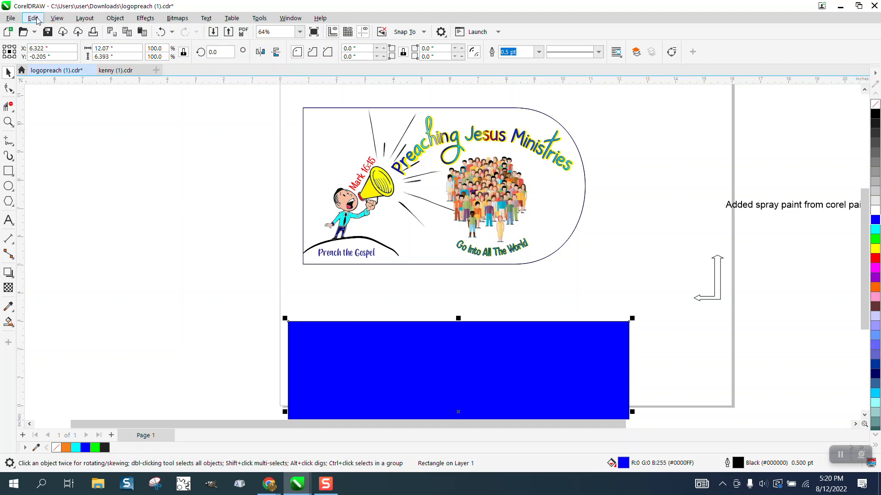
left_click(56, 18)
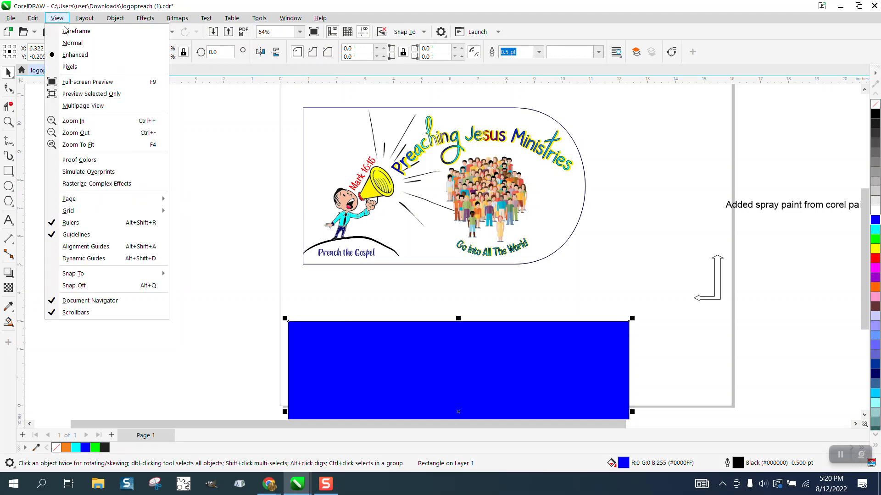
left_click(77, 30)
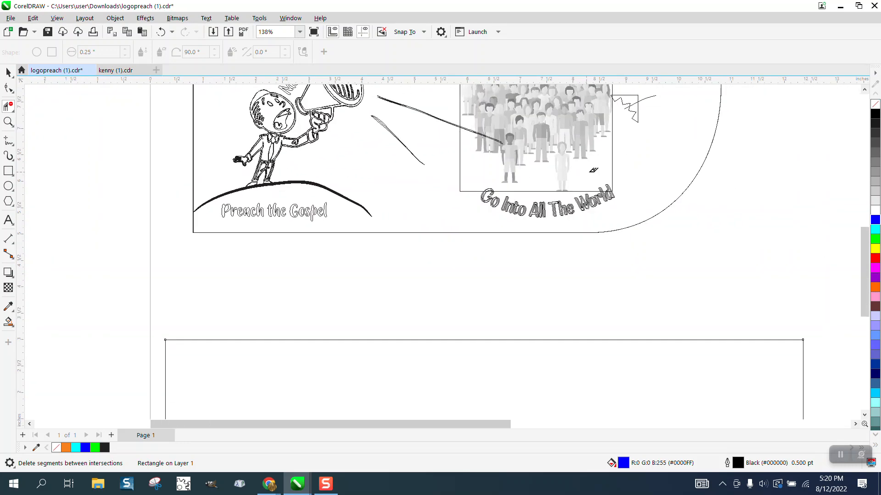
scroll("down", 3)
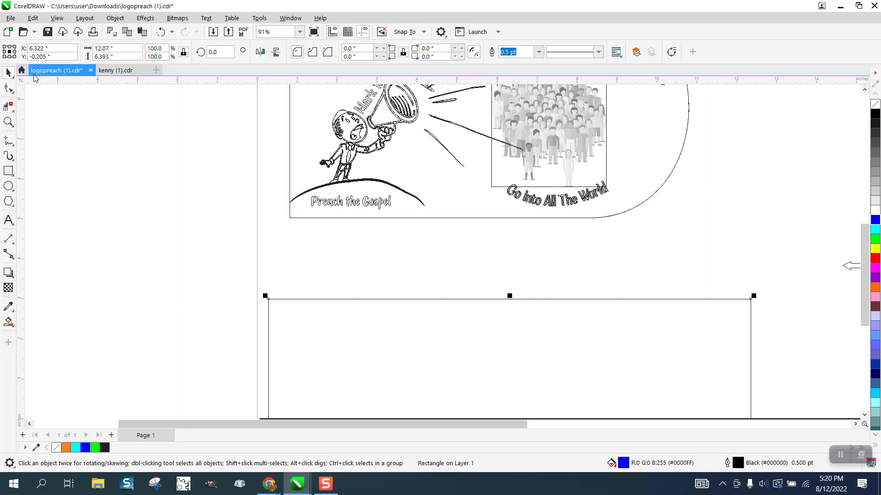
left_click(56, 17)
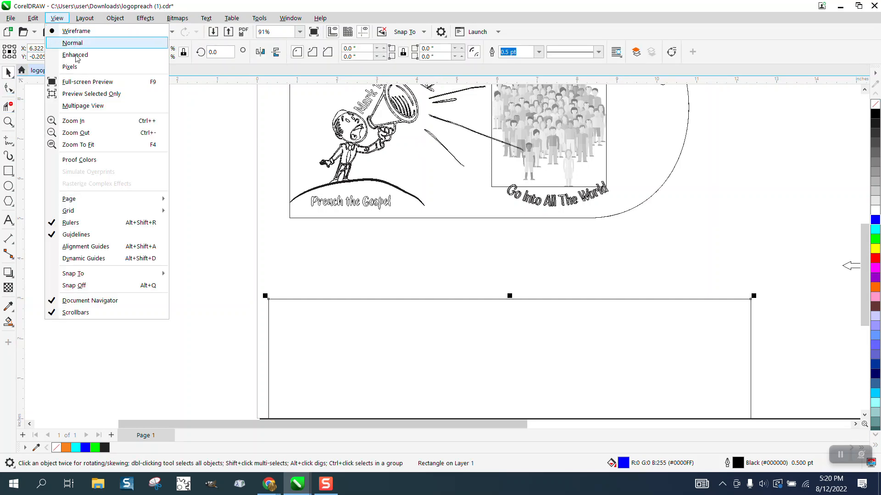
left_click(72, 43)
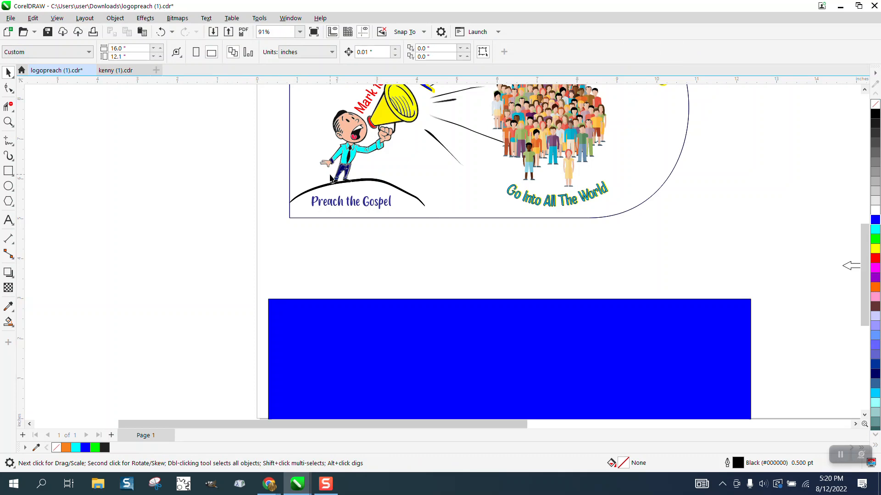
left_click(342, 185)
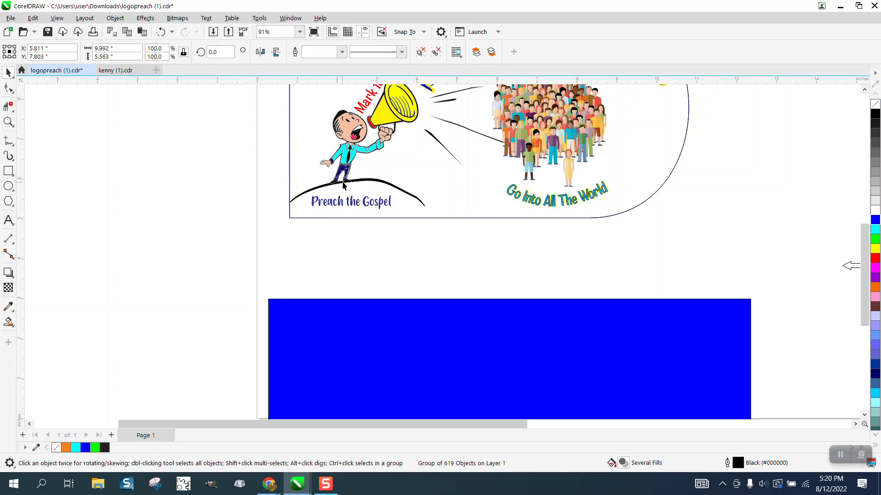
Step: Ungroup the logo into all its pieces and delete the blue rectangle
left_click(115, 18)
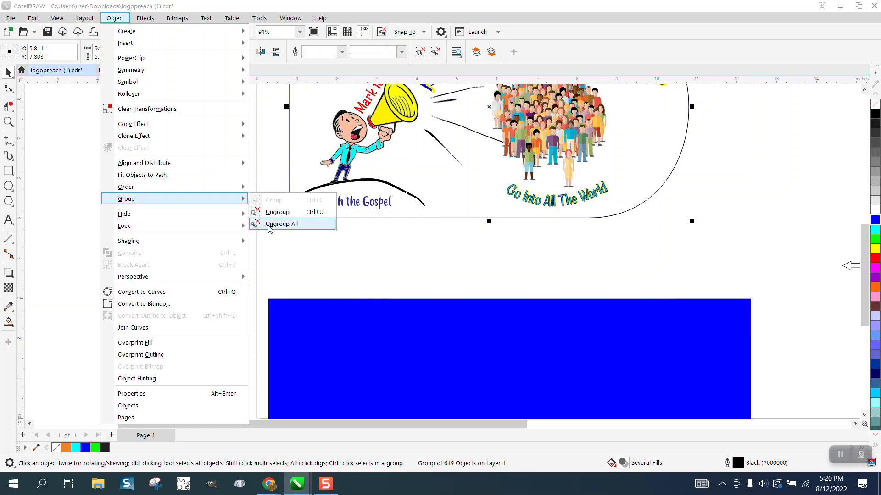
left_click(281, 223)
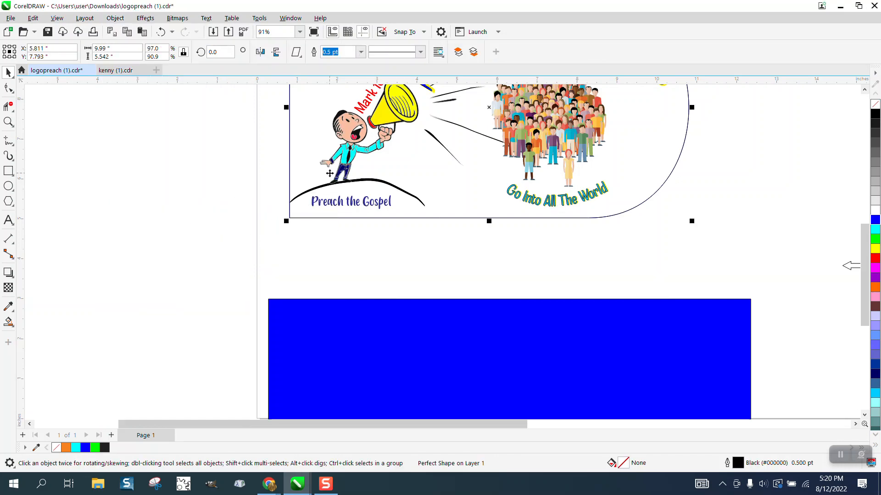
left_click(338, 168)
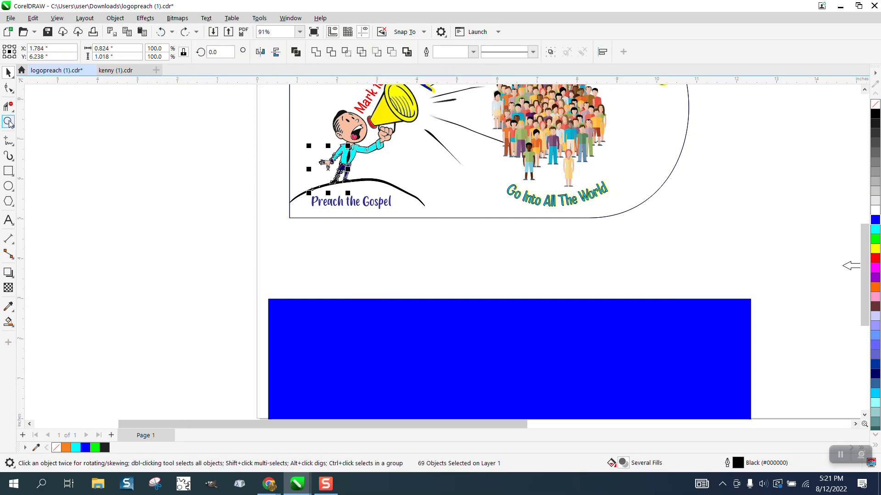
left_click(10, 122)
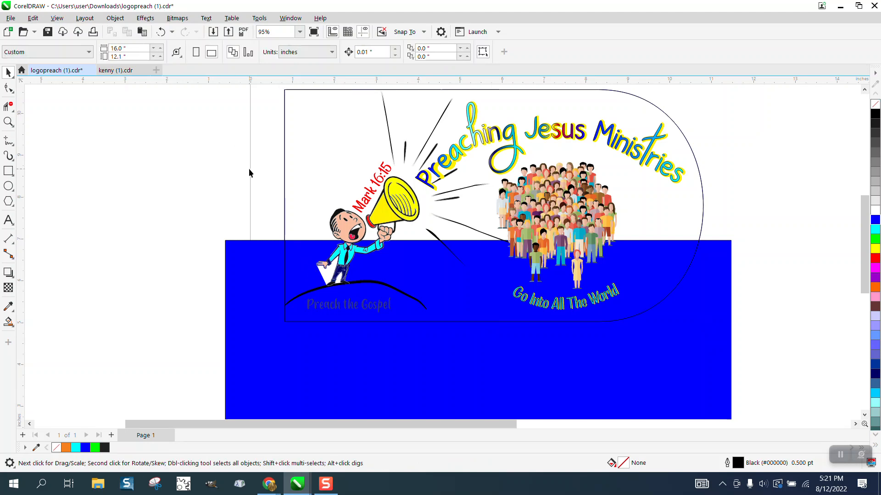
mouse_move(212, 103)
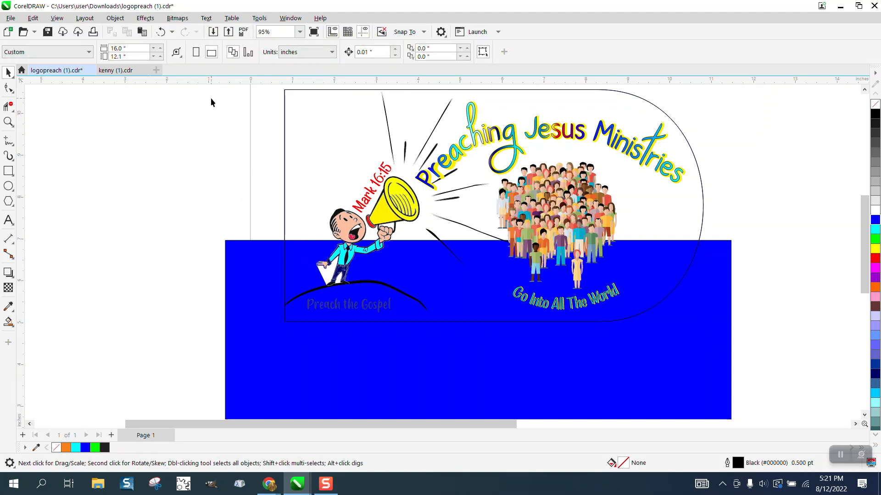
left_click(492, 205)
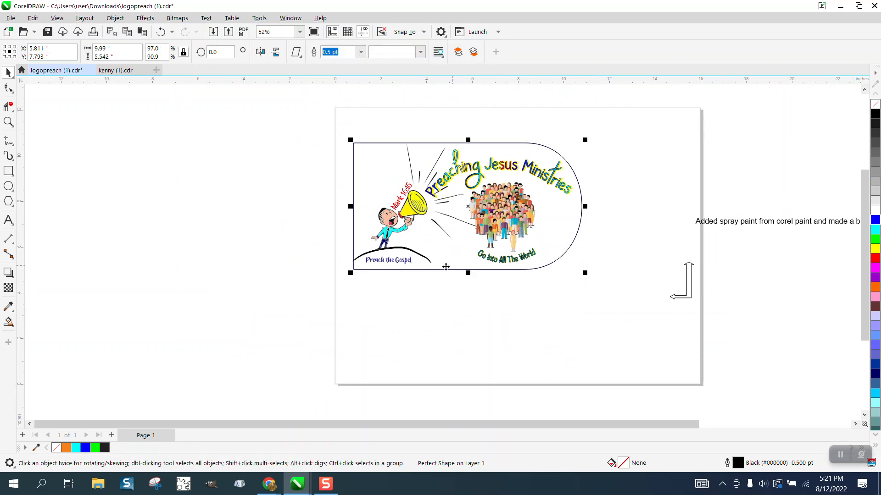
mouse_move(661, 287)
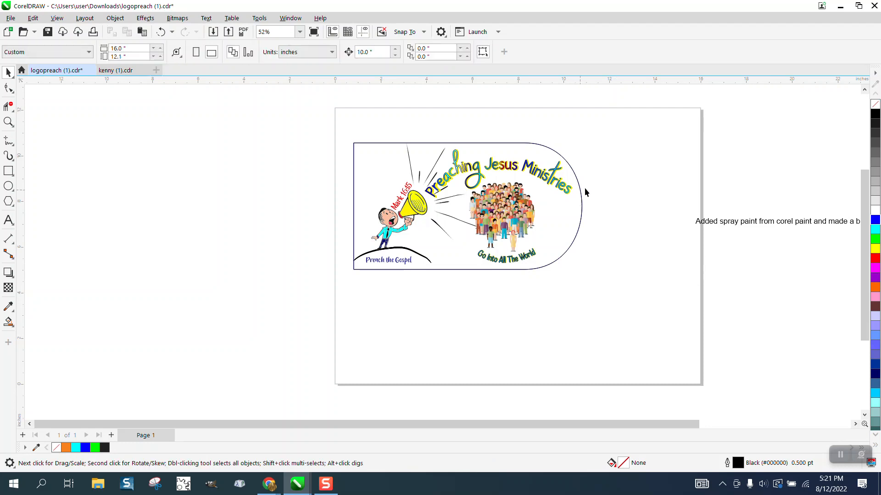
Step: Fill the D shape cyan and convert it to a bitmap with no outline
scroll("down", 3)
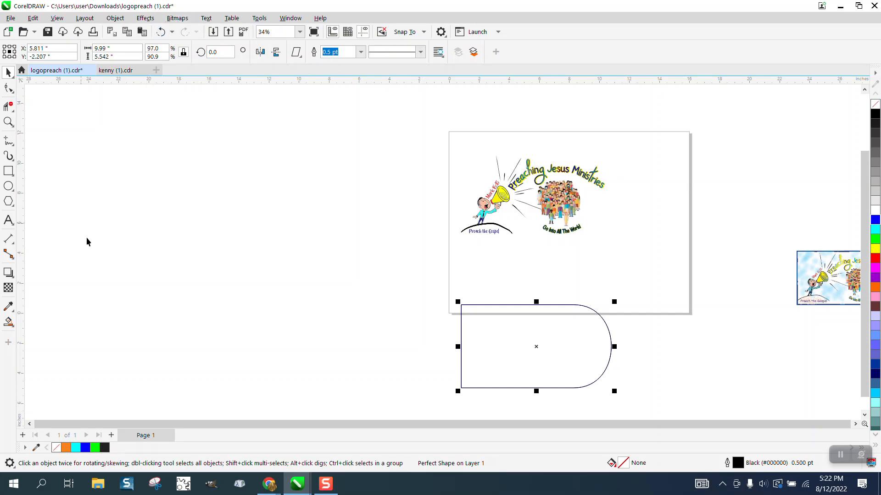
mouse_move(874, 238)
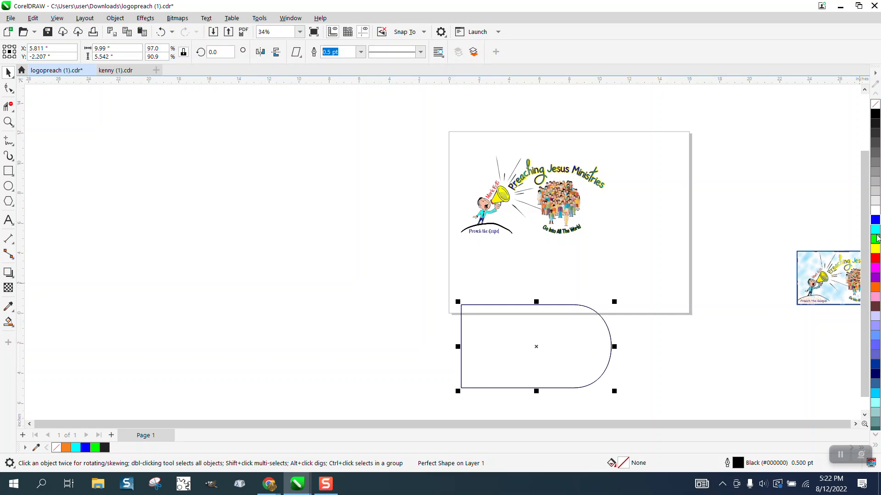
left_click(874, 238)
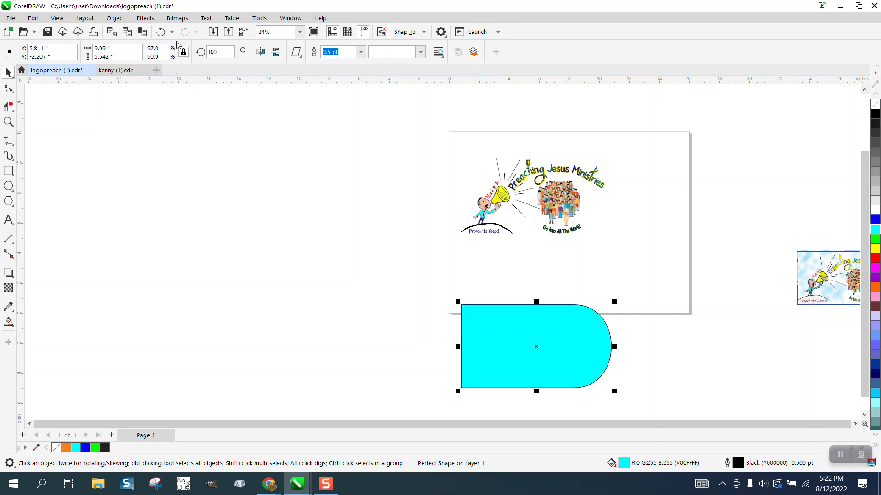
left_click(177, 18)
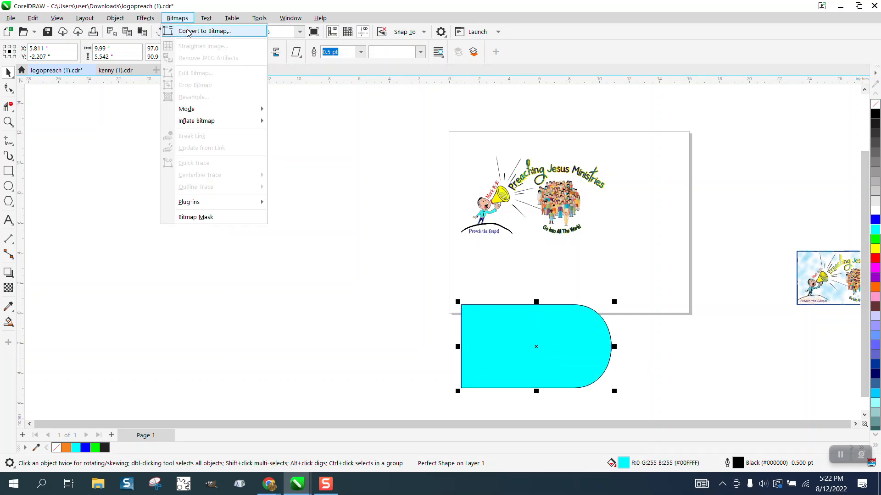
left_click(203, 31)
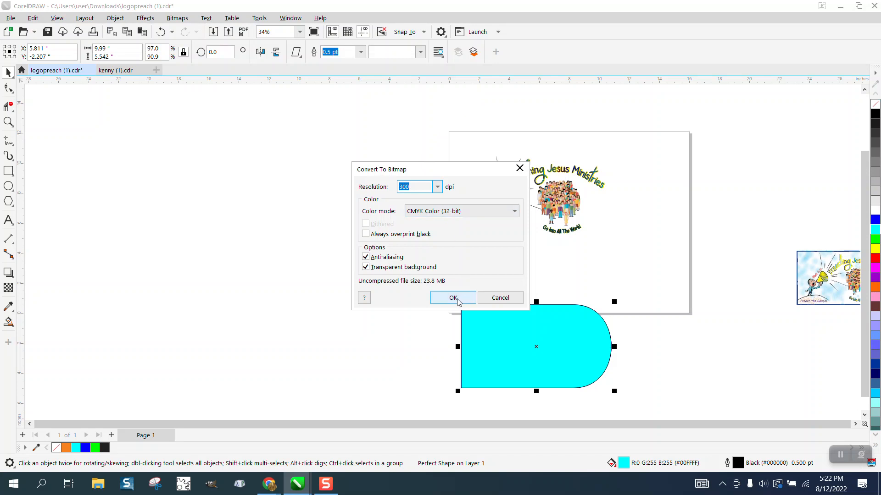
left_click(452, 297)
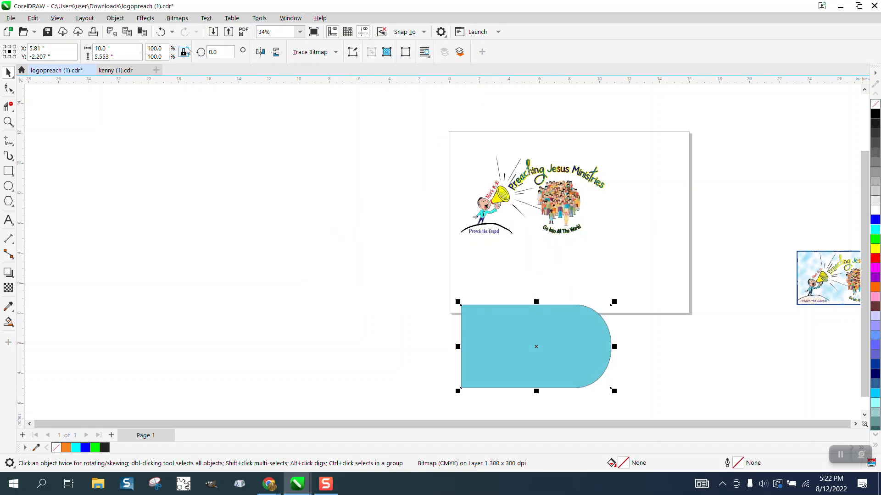
left_click(145, 18)
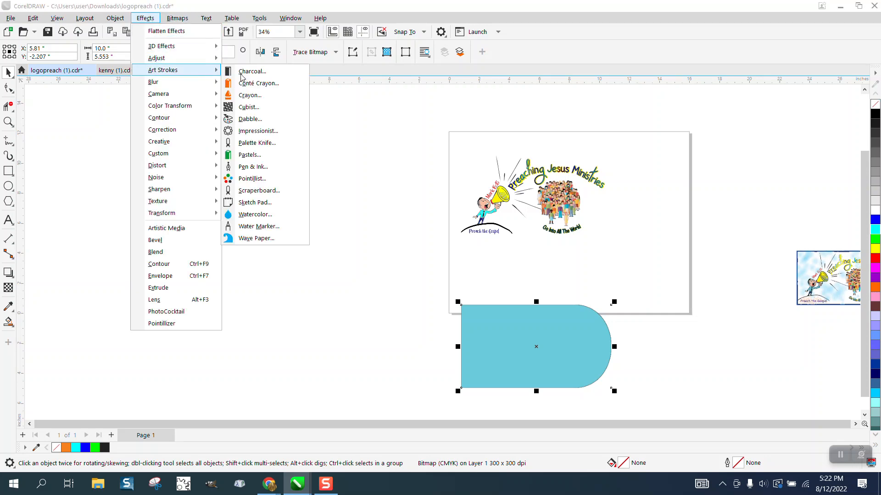
mouse_move(250, 118)
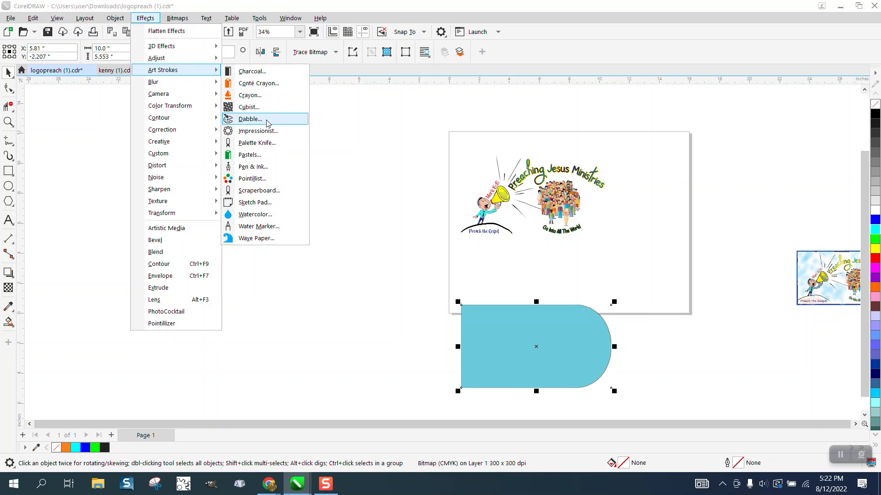
mouse_move(264, 130)
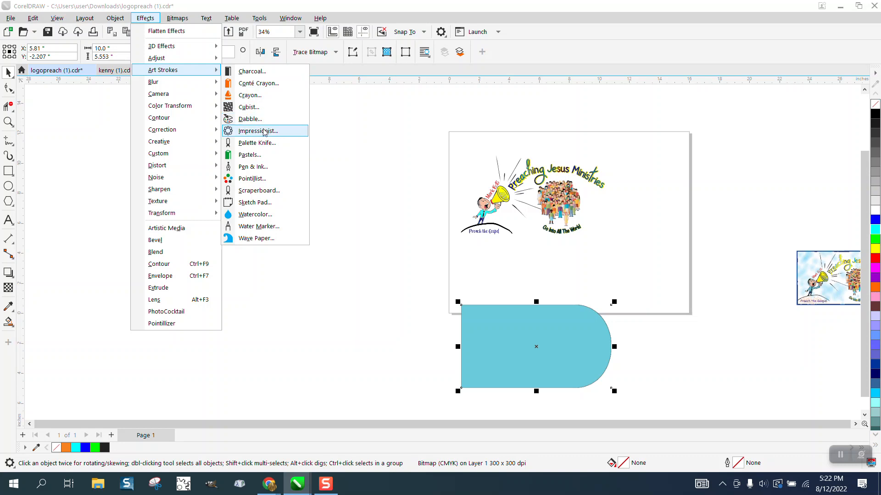
mouse_move(264, 179)
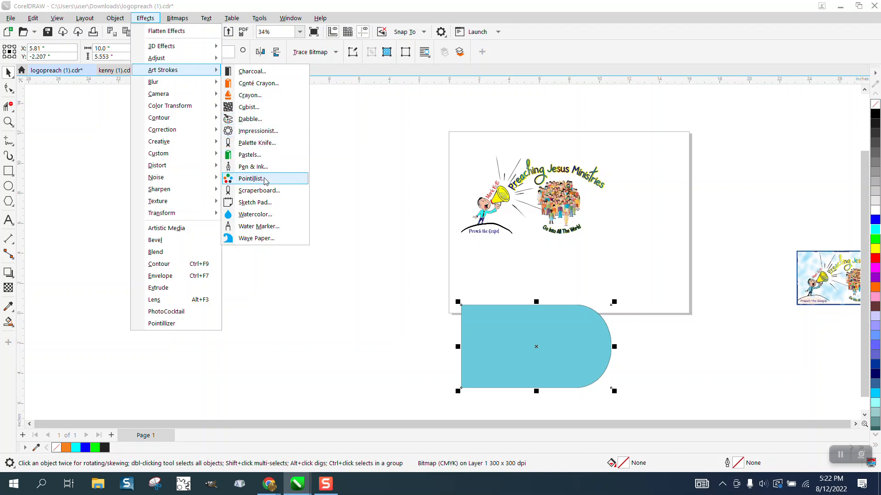
mouse_move(258, 190)
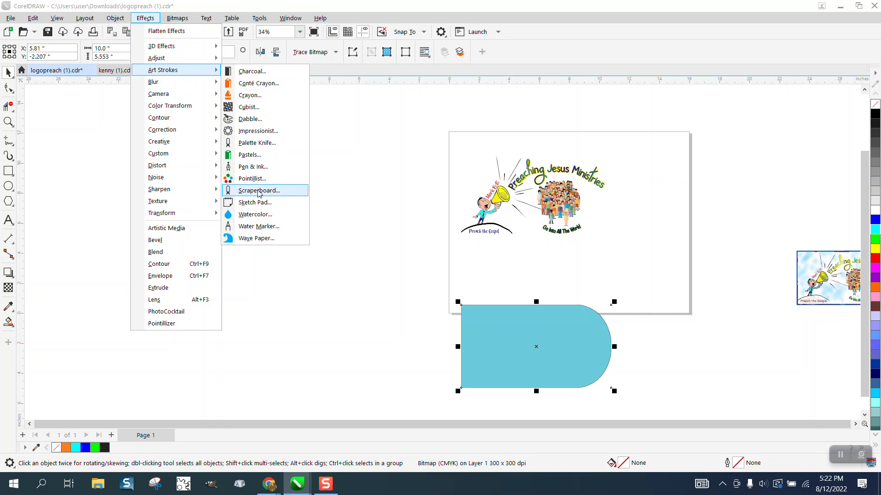
left_click(258, 190)
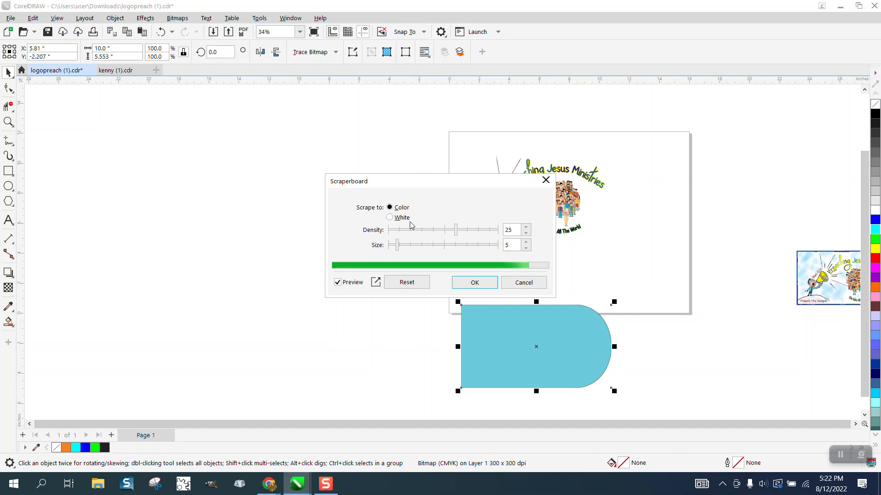
left_click(389, 218)
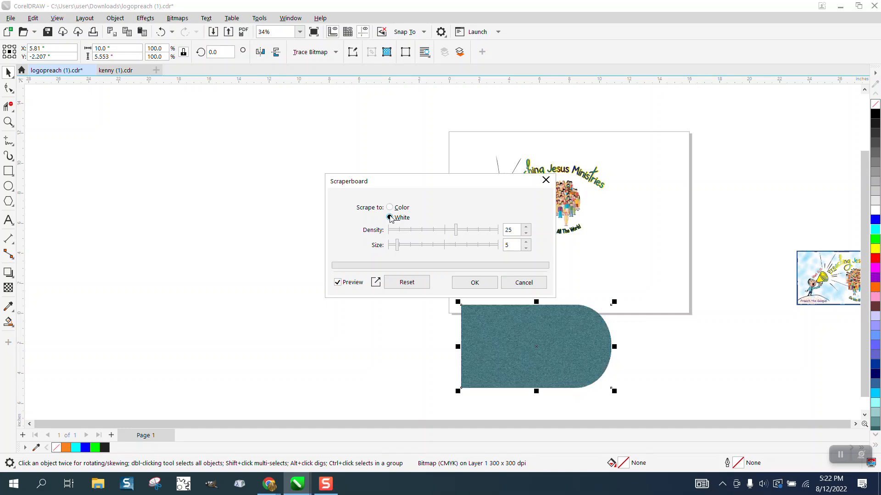
left_click(389, 218)
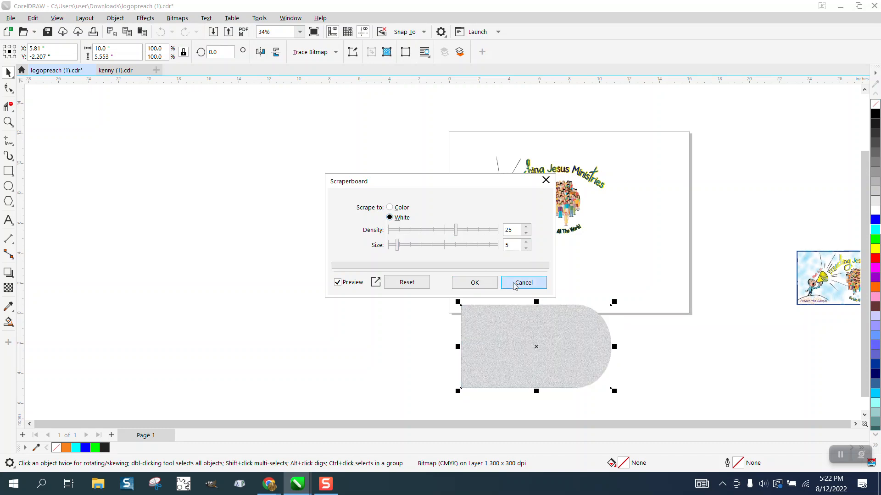
left_click(523, 282)
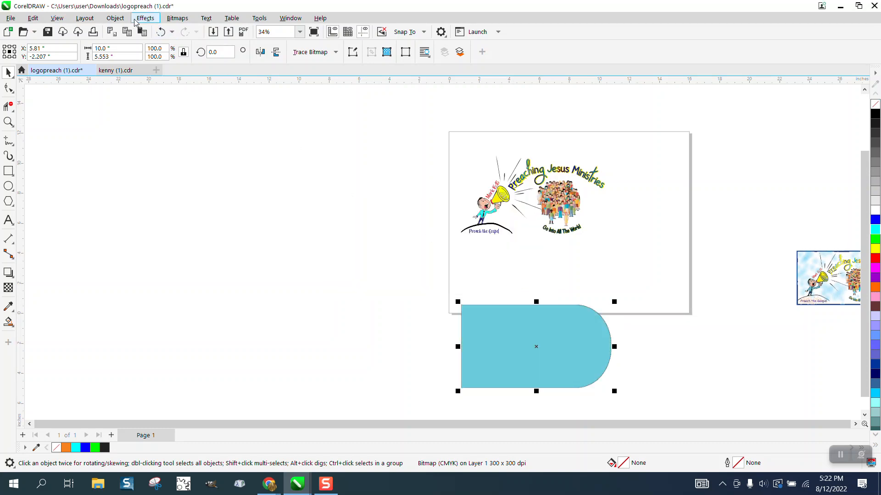
left_click(145, 18)
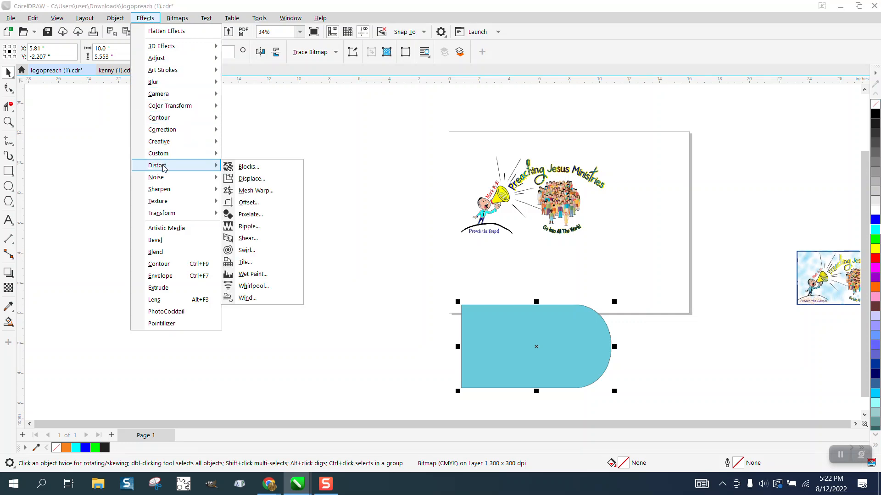
mouse_move(162, 70)
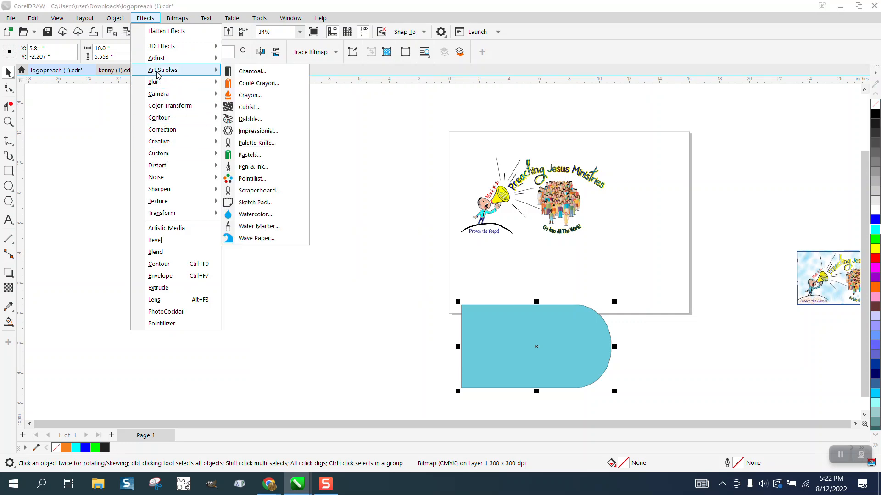
mouse_move(259, 71)
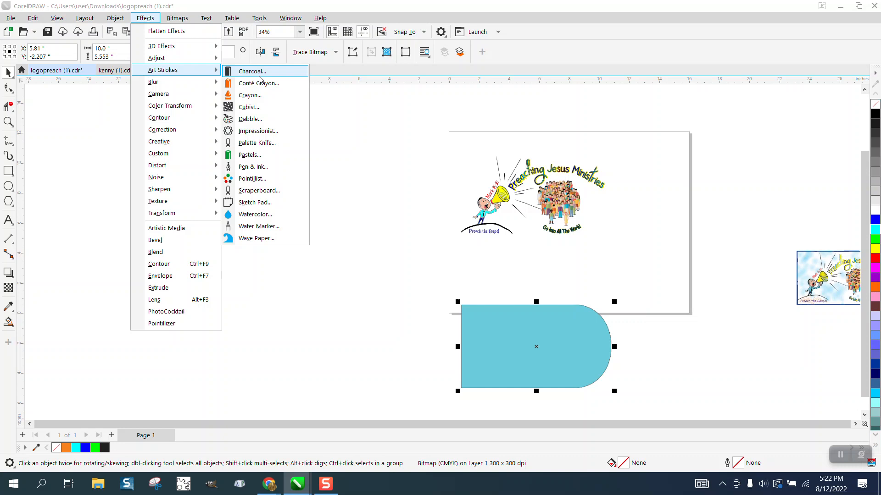
mouse_move(252, 179)
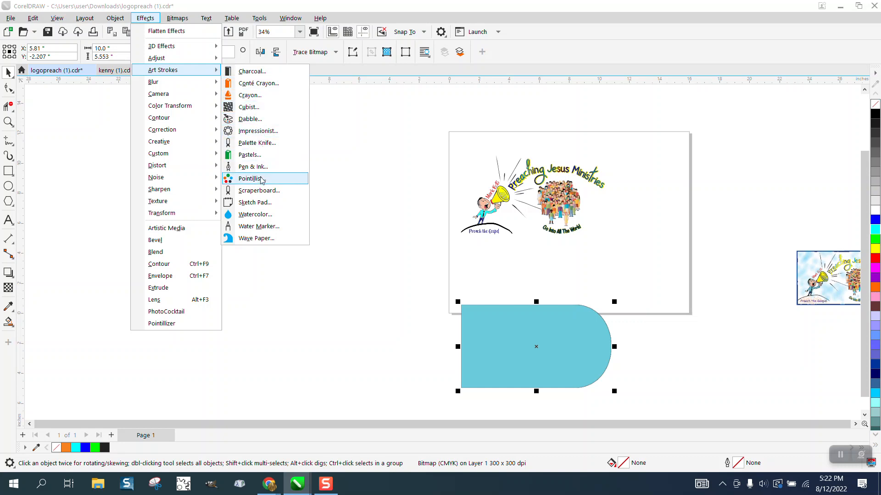
mouse_move(261, 191)
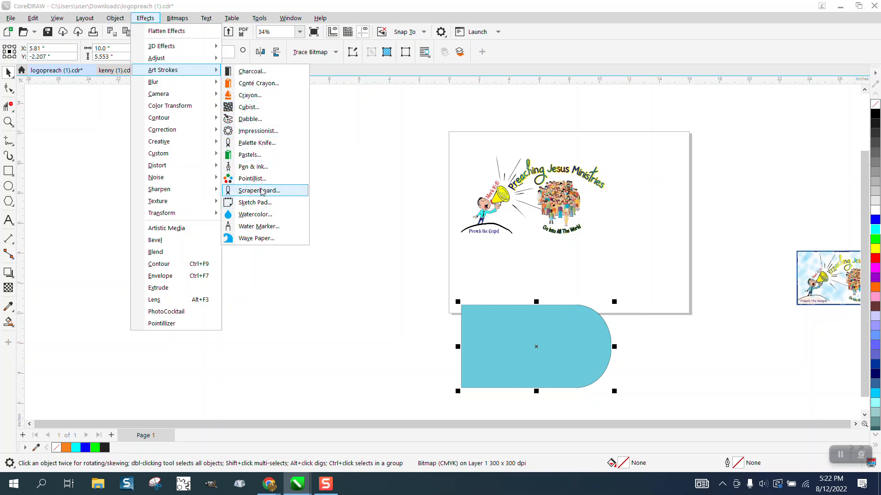
mouse_move(250, 158)
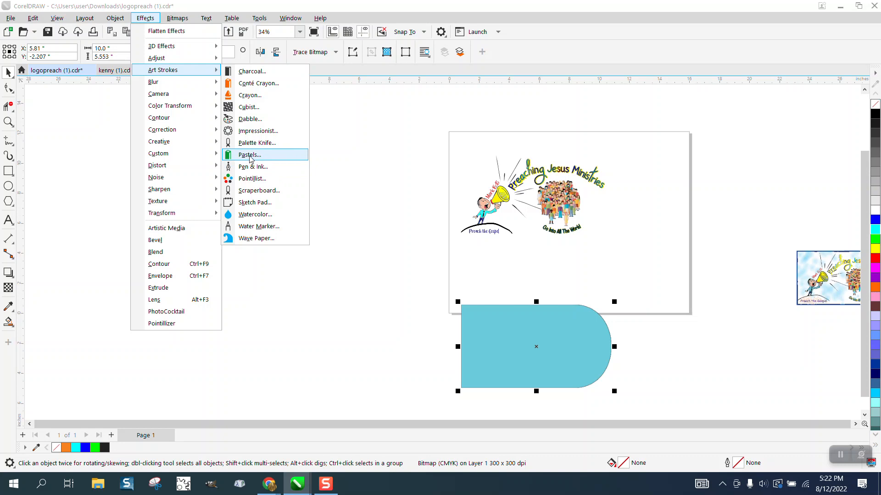
left_click(249, 155)
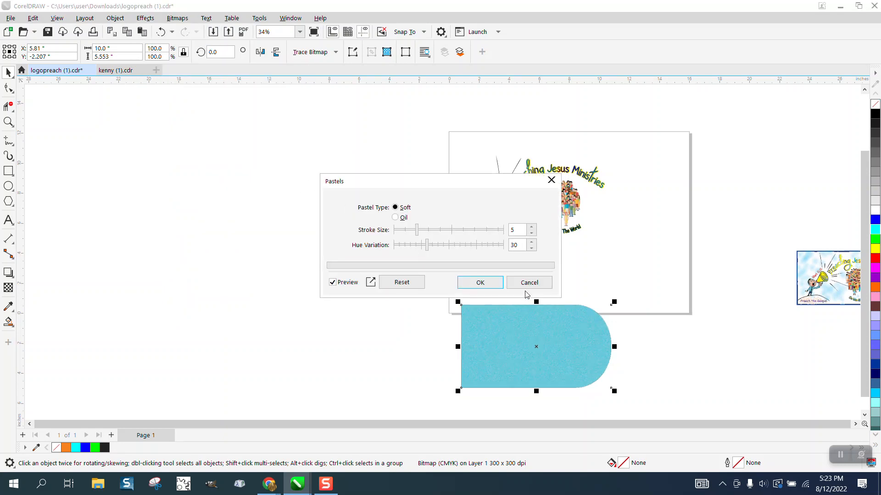
left_click(528, 282)
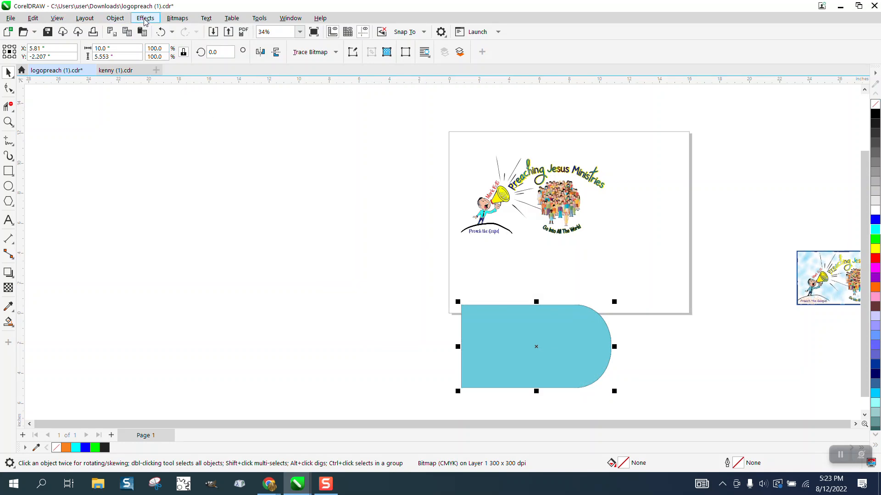
left_click(145, 17)
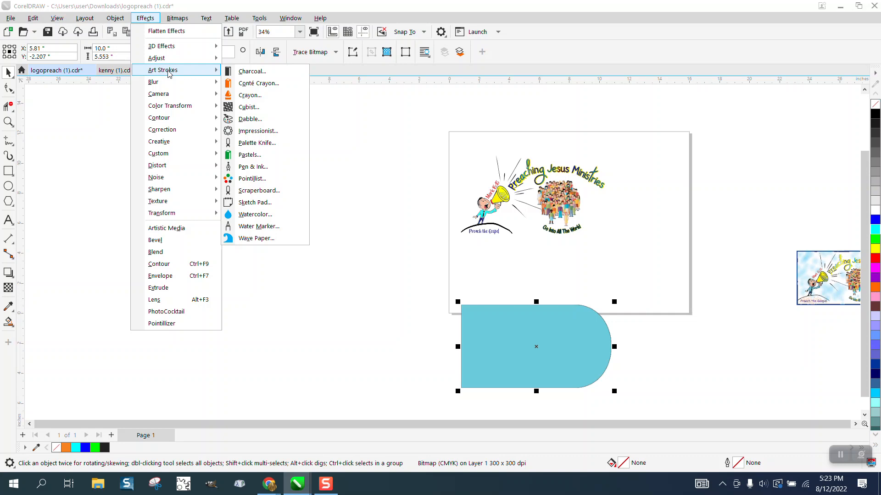
mouse_move(258, 83)
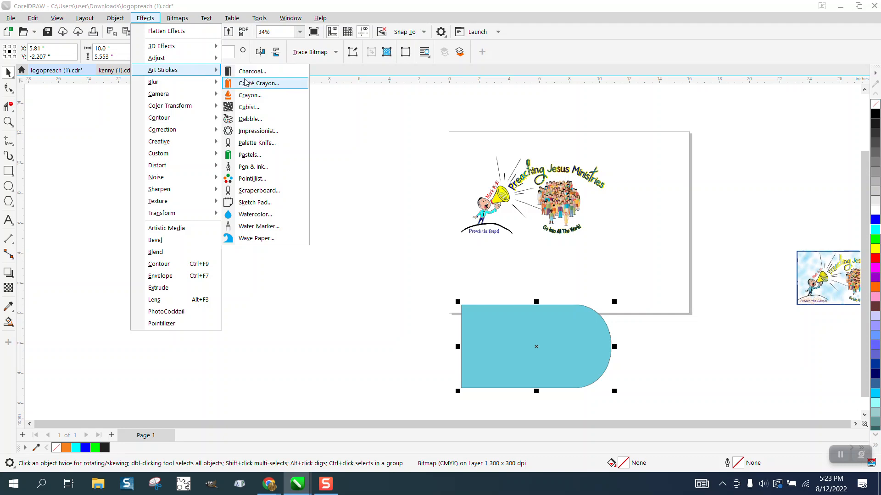
mouse_move(252, 166)
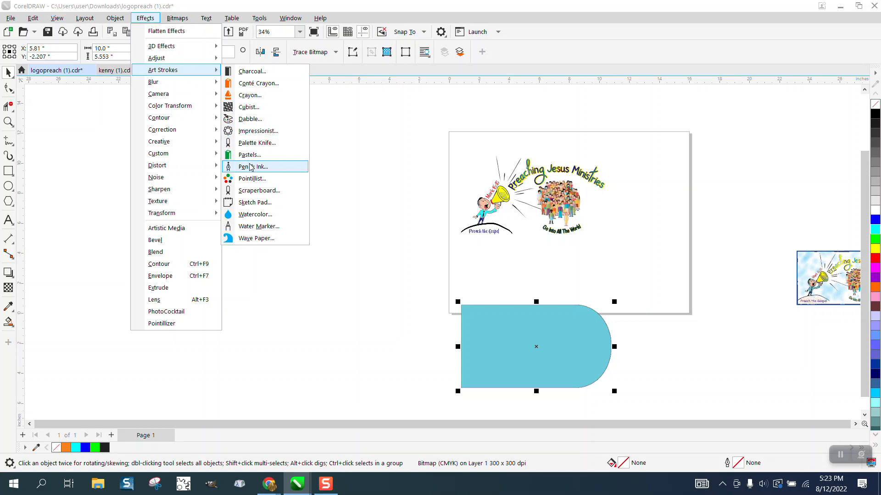
mouse_move(251, 178)
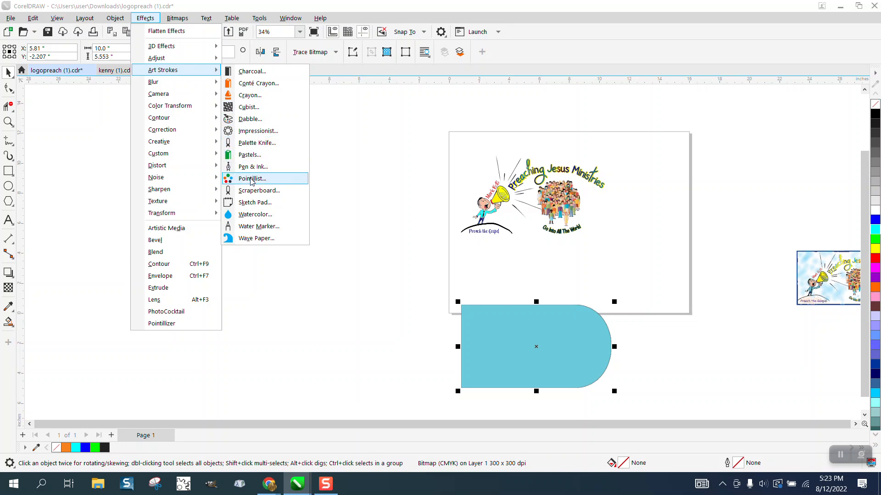
left_click(251, 179)
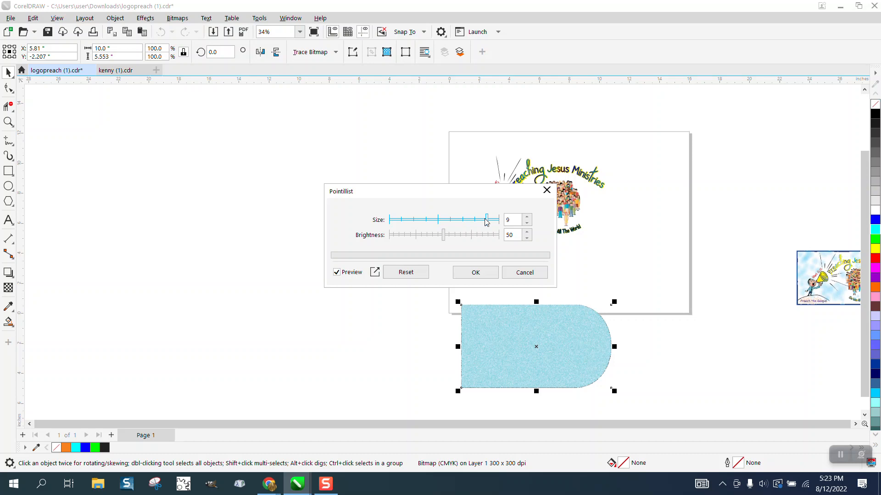
mouse_move(482, 209)
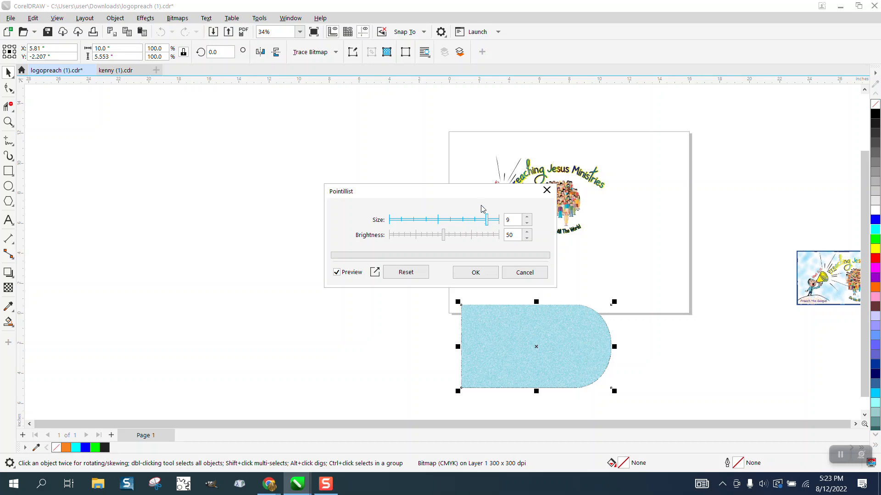
Step: Apply the Pointillist texture at size 9 and zoom out to view the whole page
left_click(523, 272)
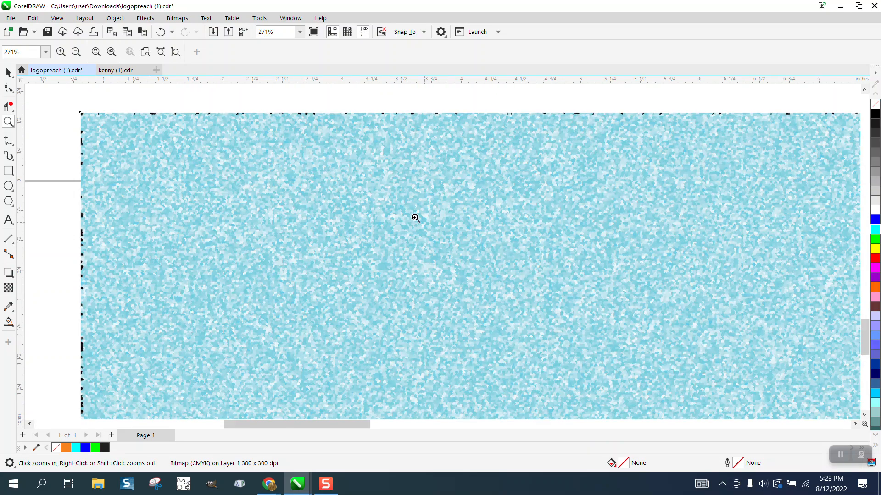
right_click(415, 218)
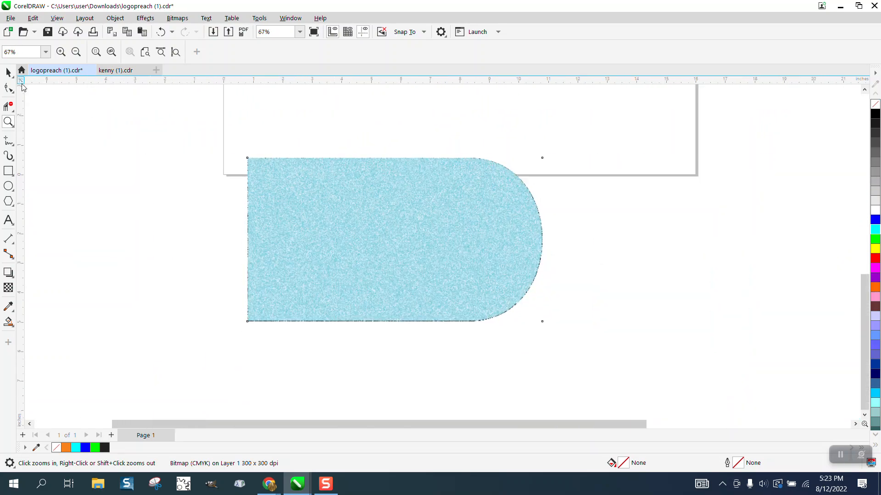
left_click(236, 203)
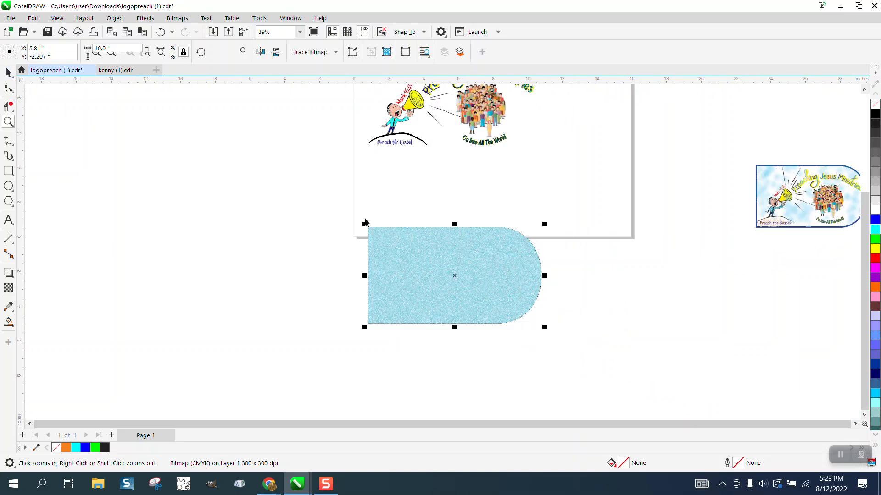
left_click(8, 272)
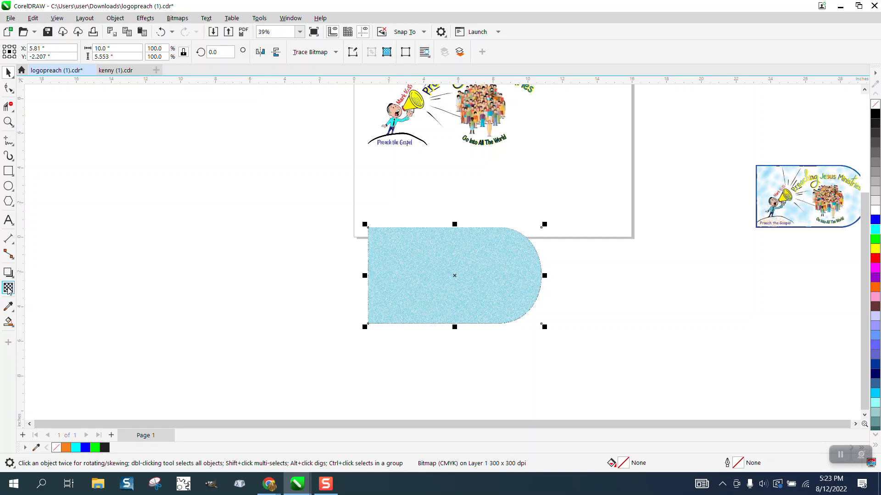
left_click(9, 288)
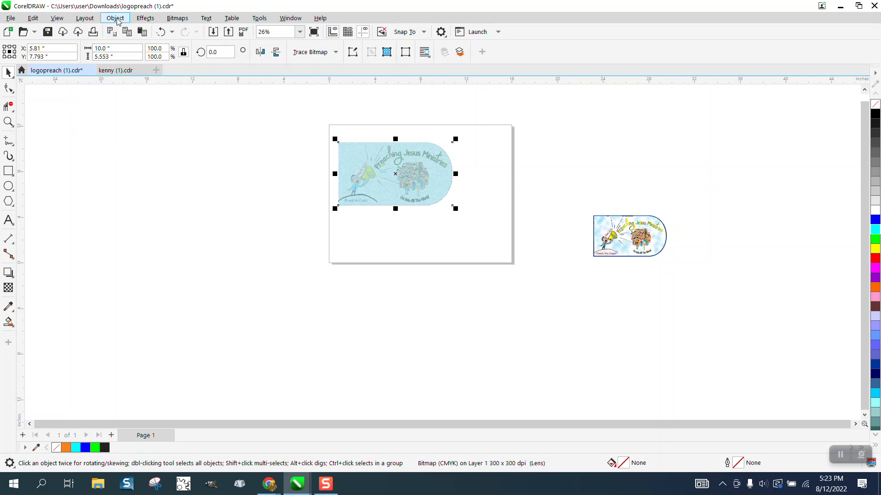
Step: Send the textured D shape to the back of the page behind the logo
left_click(115, 17)
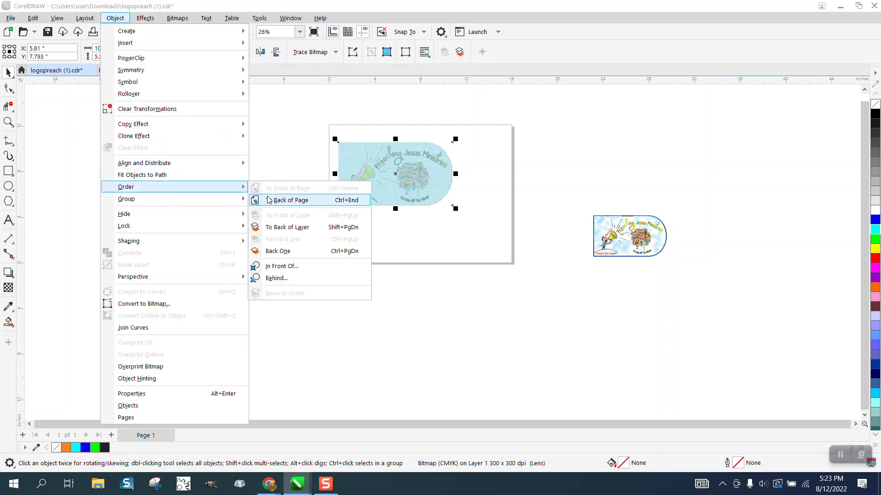
left_click(290, 200)
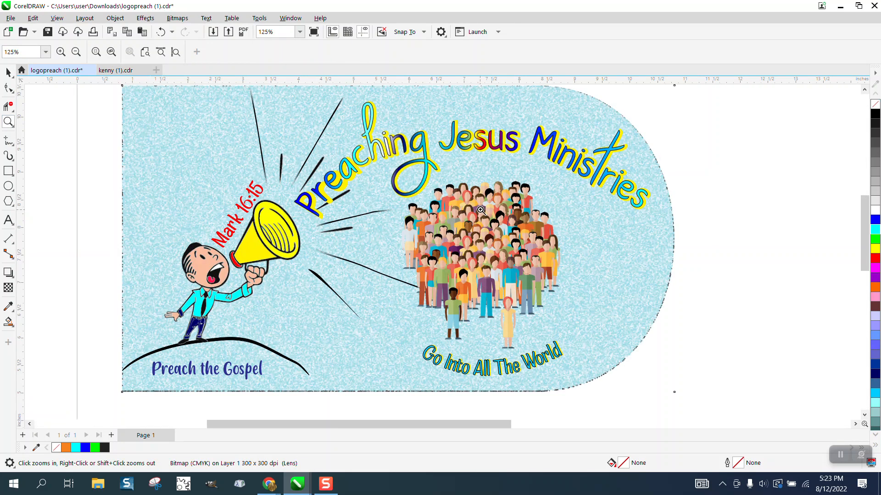
mouse_move(215, 202)
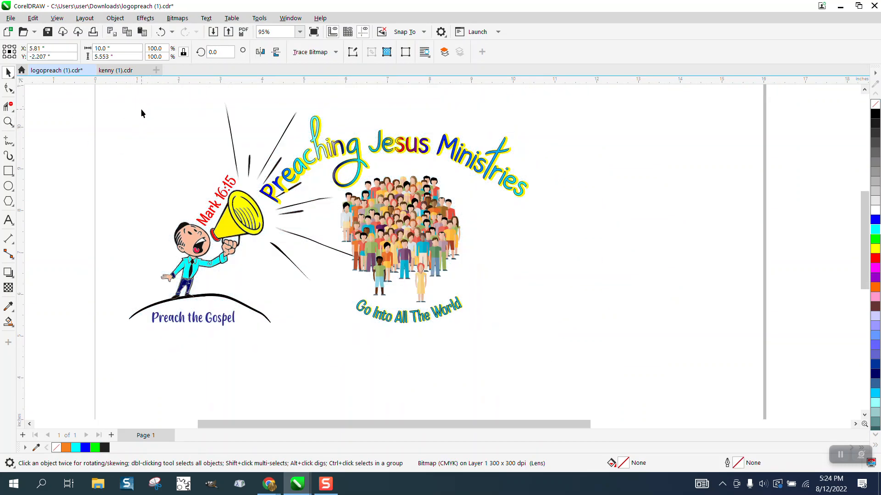
Step: Zoom out to see the textured D-shaped backgrounds beside the page
left_click(9, 123)
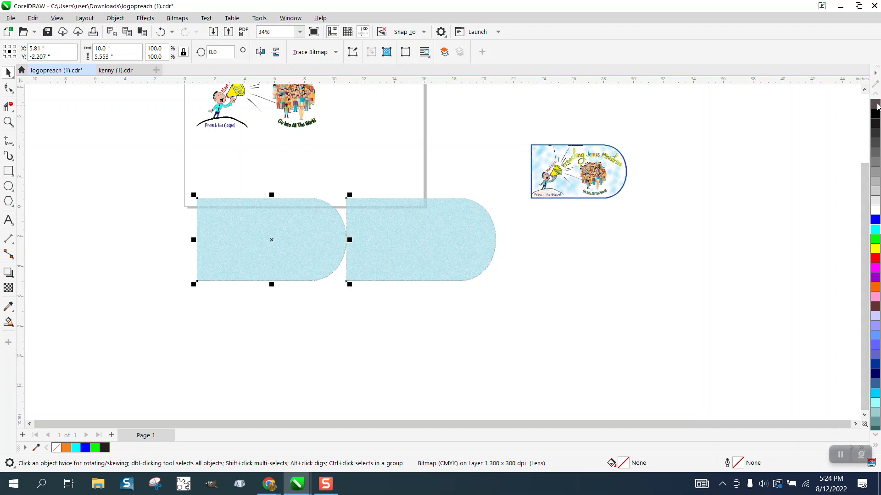
mouse_move(403, 159)
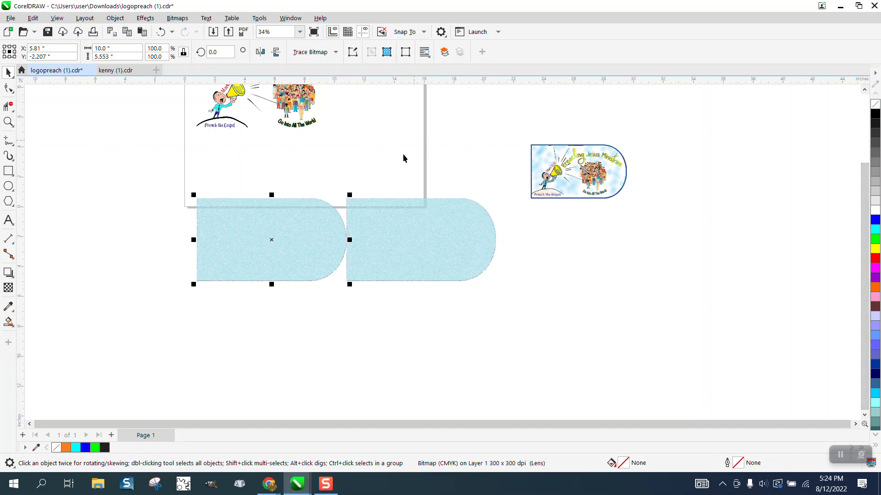
mouse_move(320, 217)
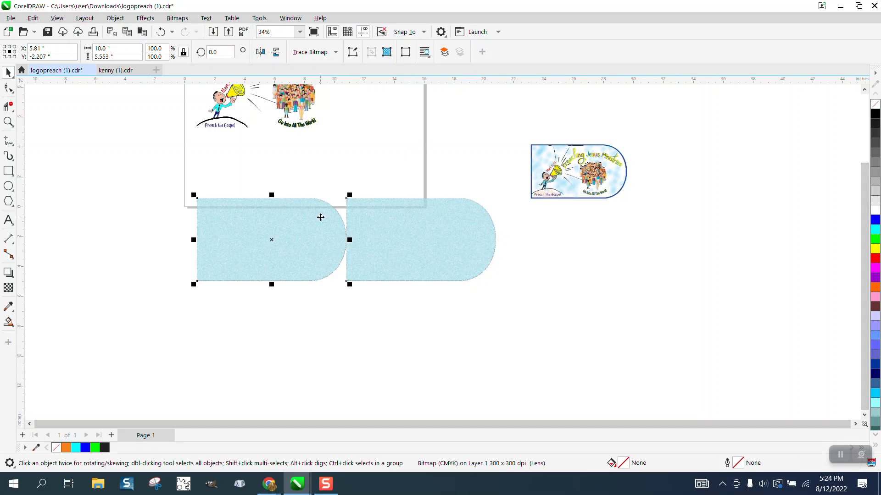
mouse_move(247, 221)
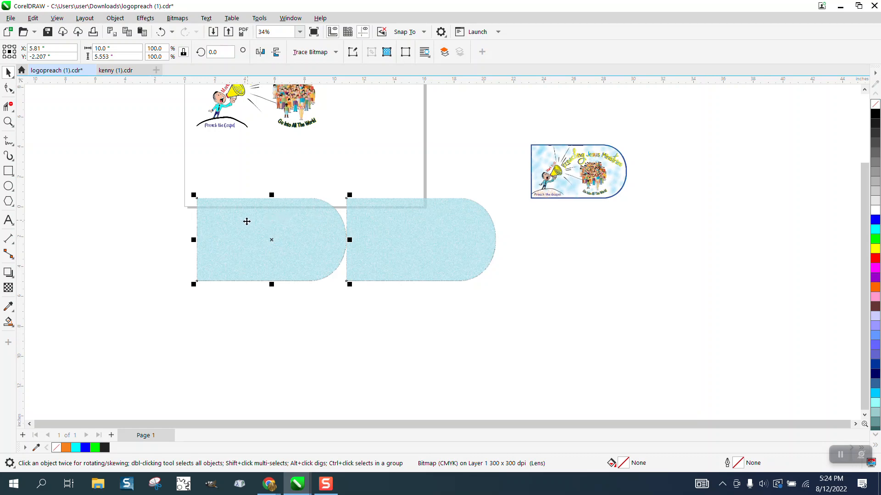
mouse_move(59, 139)
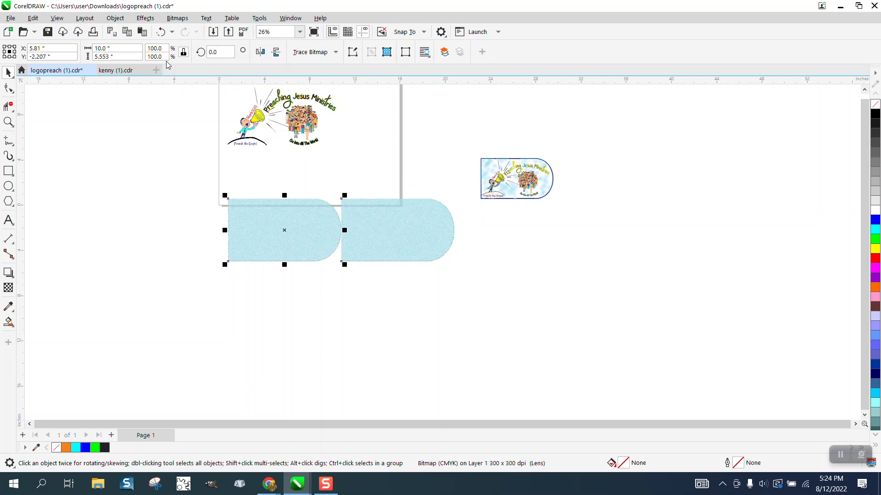
mouse_move(297, 225)
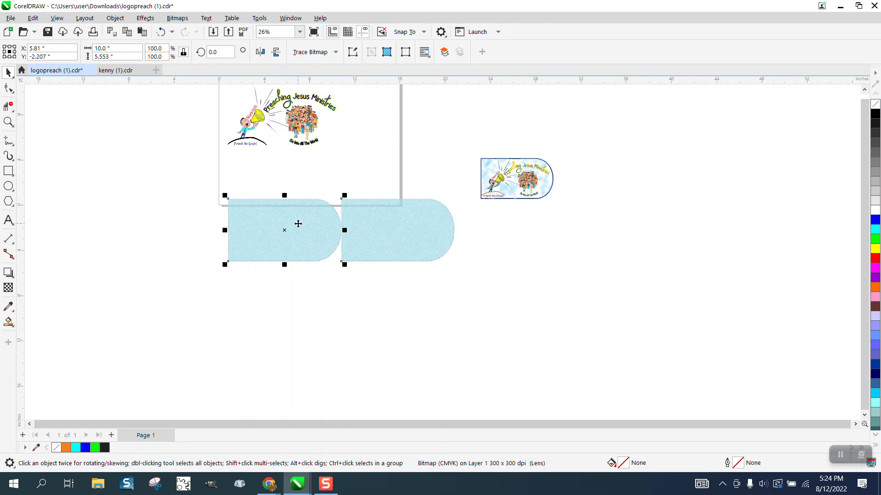
mouse_move(298, 231)
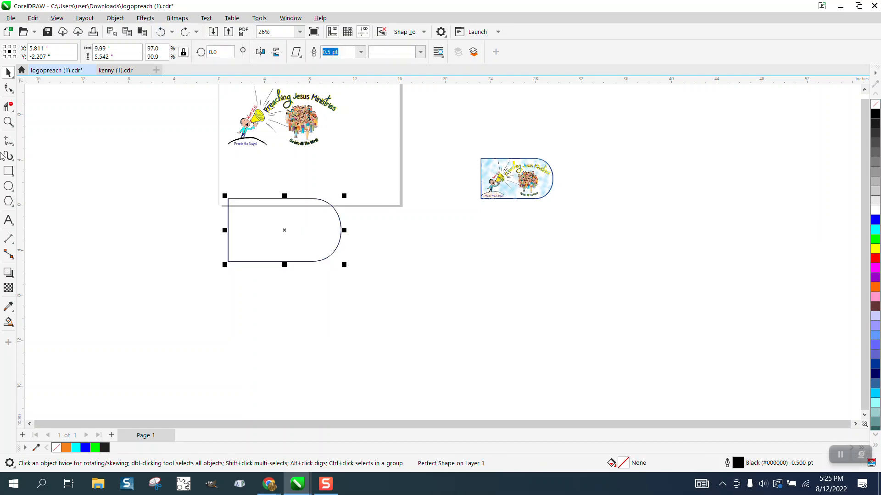
Step: Zoom in on the D shape's top-left corner and switch to Smart Fill
left_click(8, 122)
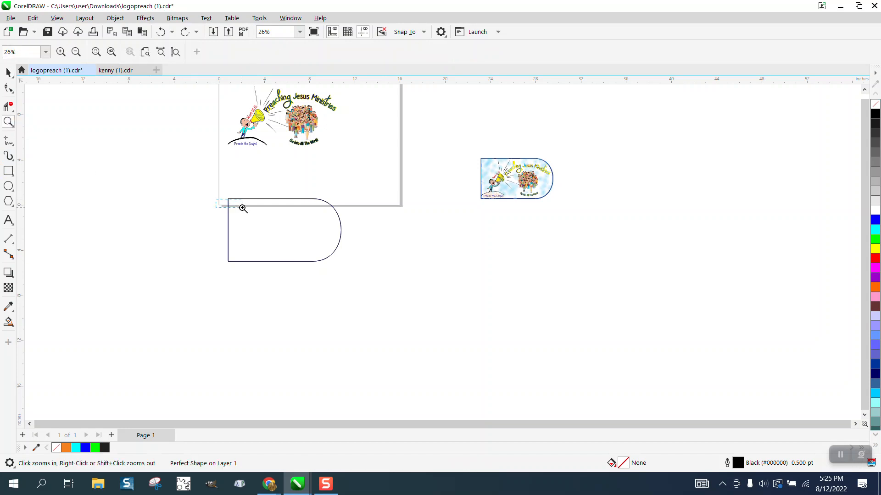
left_click(242, 208)
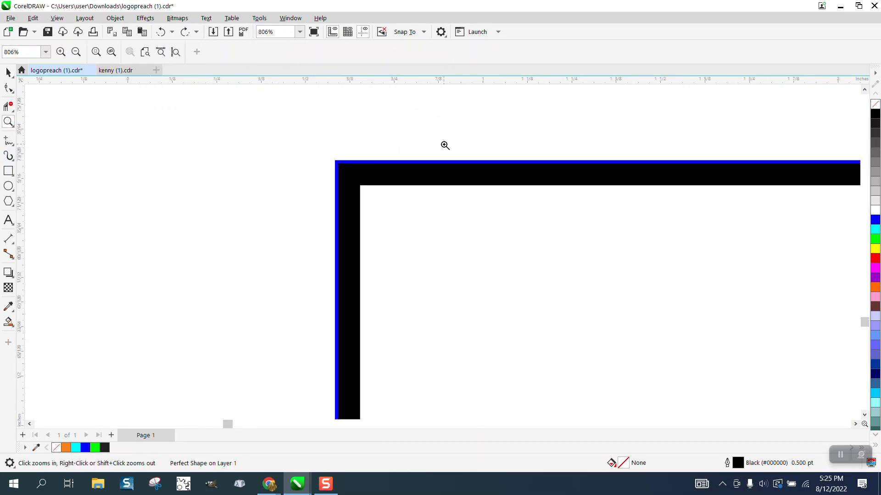
left_click(445, 146)
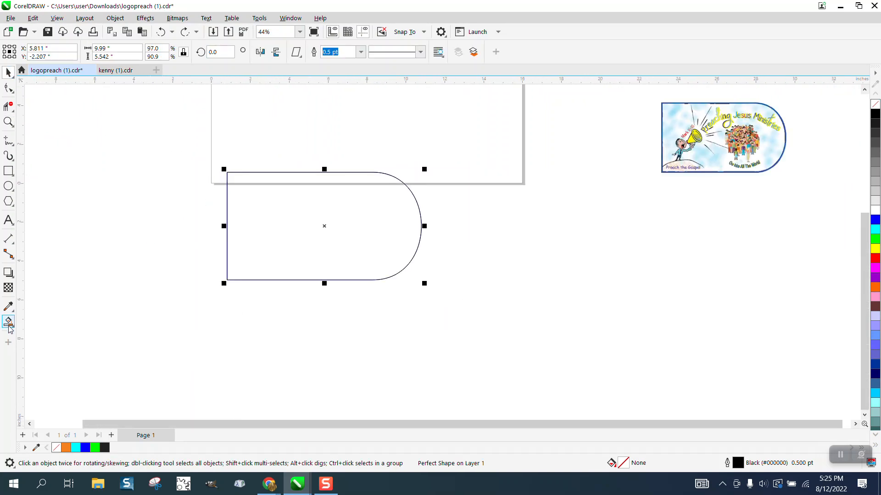
left_click(517, 226)
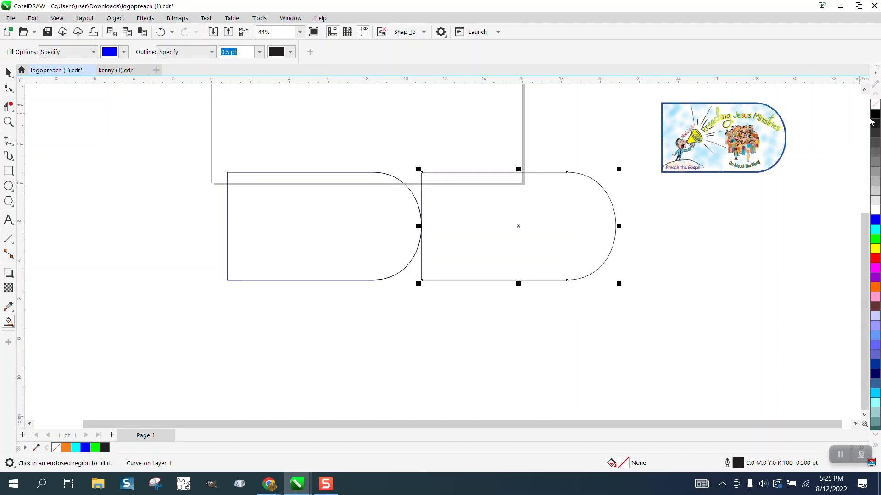
Step: Create a second D-shaped curve beside the first and return to the logo document
left_click(8, 123)
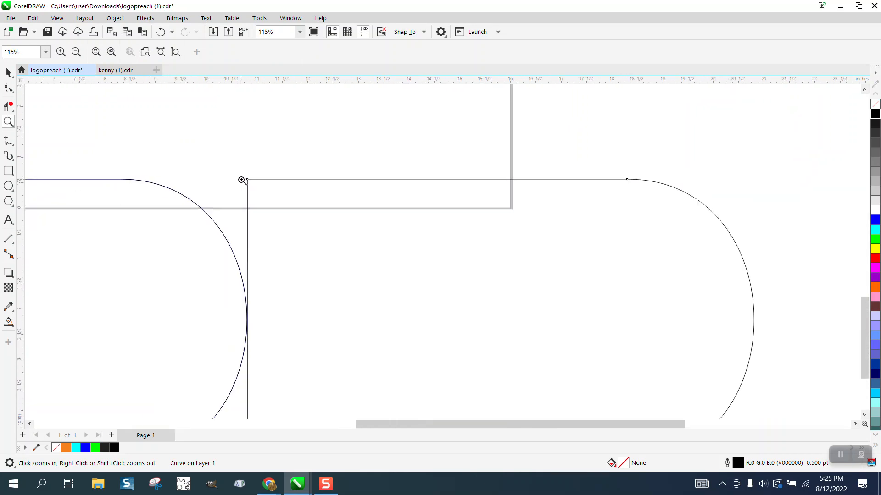
left_click(22, 70)
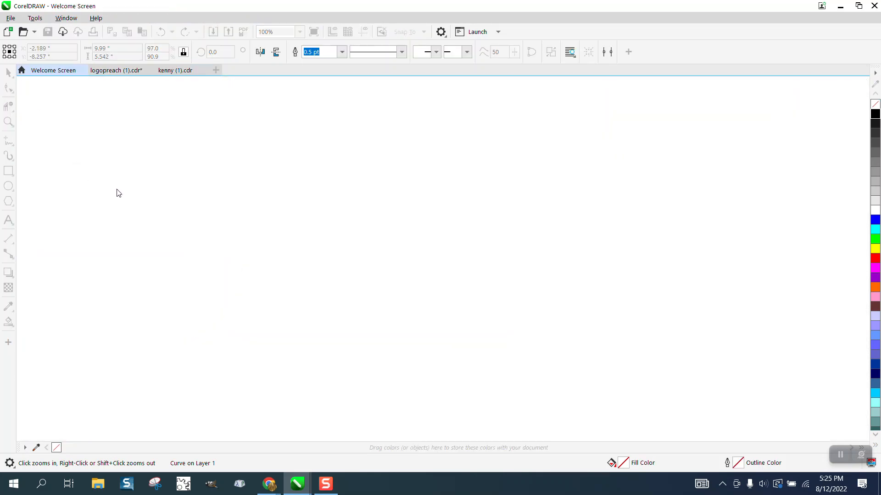
left_click(116, 70)
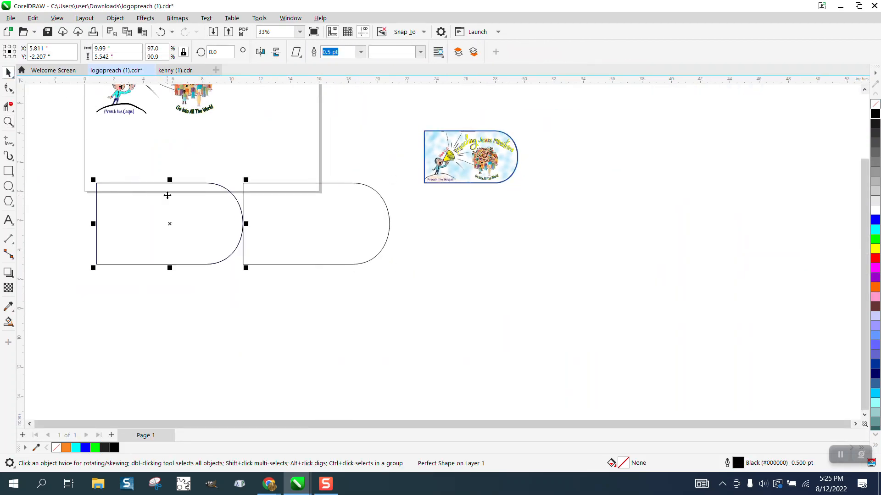
mouse_move(256, 206)
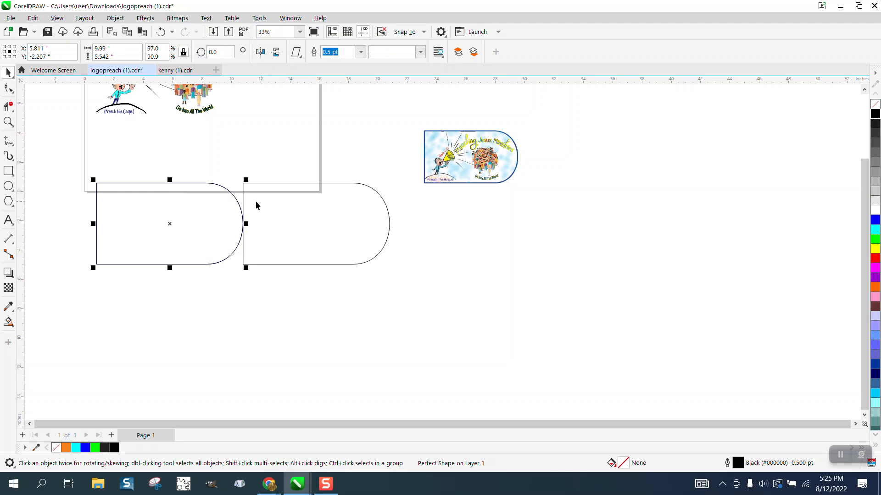
Step: Delete the extra curve, fill the D shape cyan and convert it to a bitmap
left_click(315, 223)
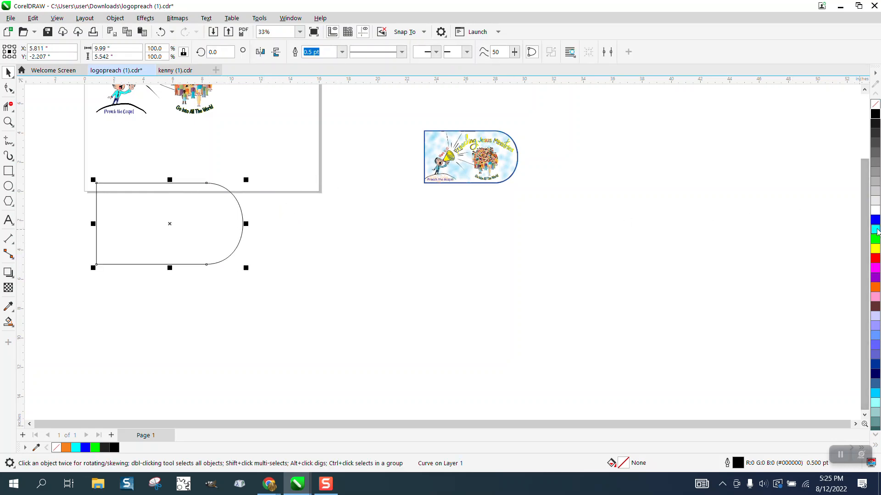
left_click(875, 230)
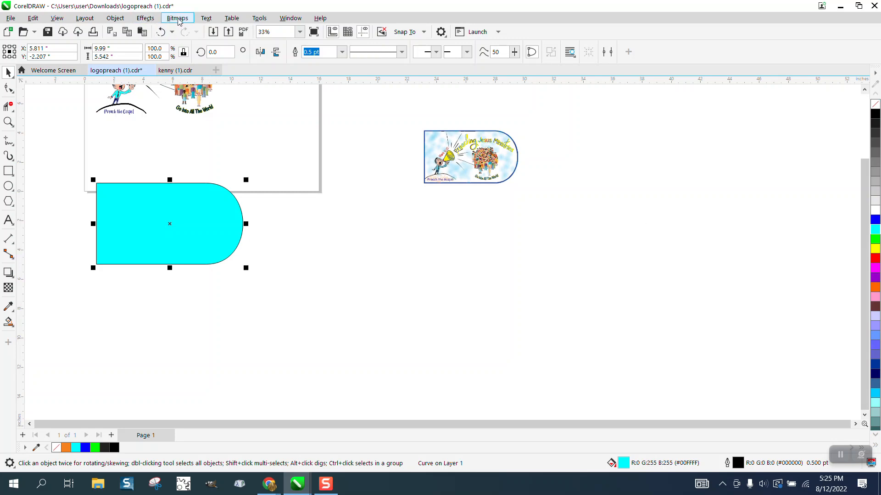
left_click(176, 17)
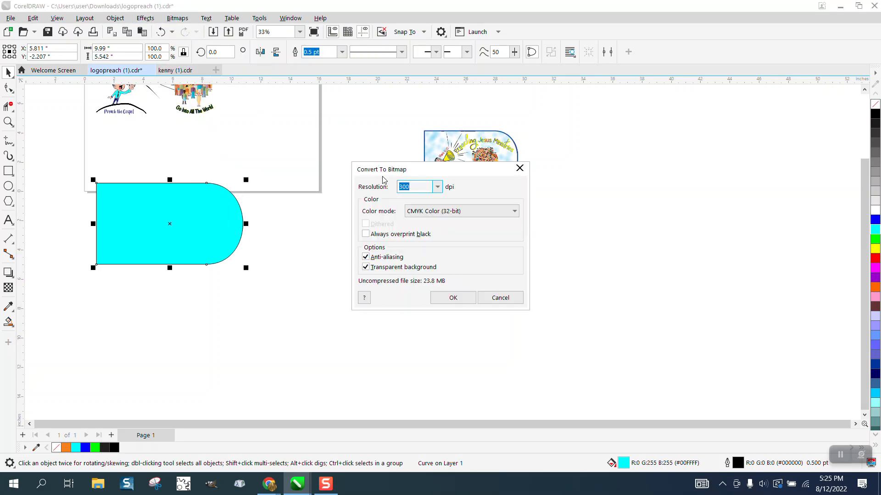
left_click(452, 298)
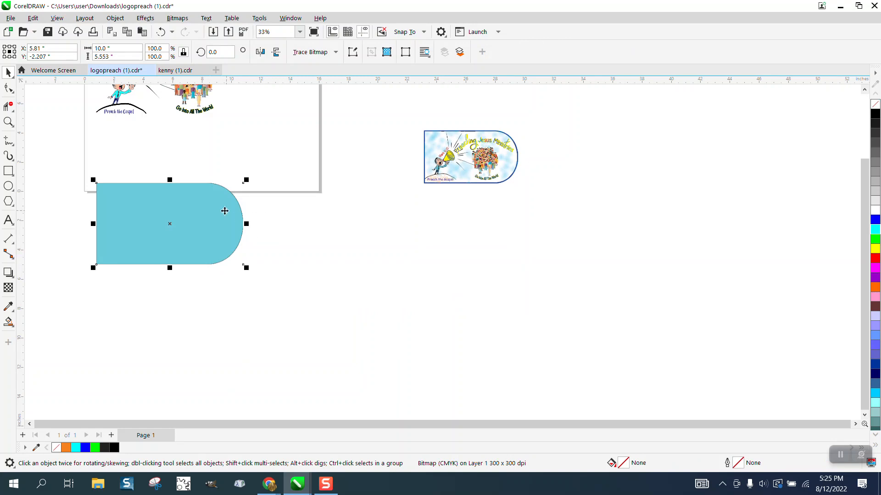
Step: Draw a large rectangle, fill it blue and send it behind the D-shaped bitmap
left_click(9, 171)
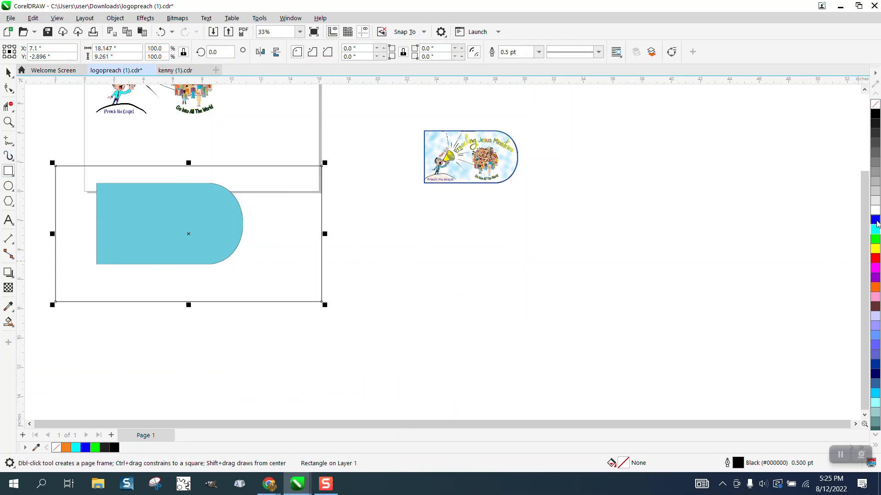
left_click(873, 219)
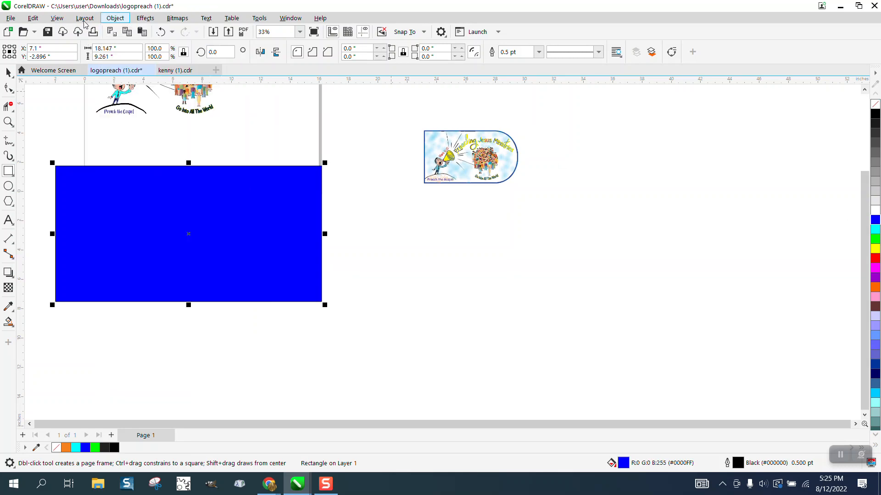
left_click(115, 17)
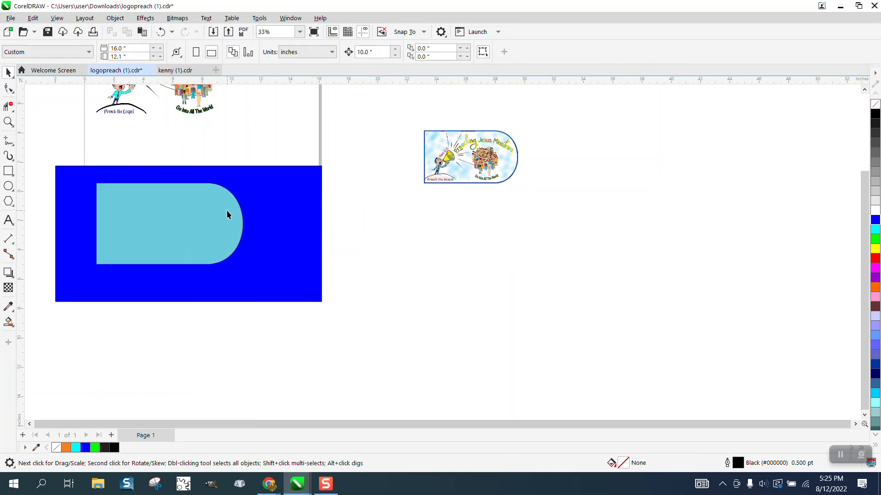
left_click(170, 223)
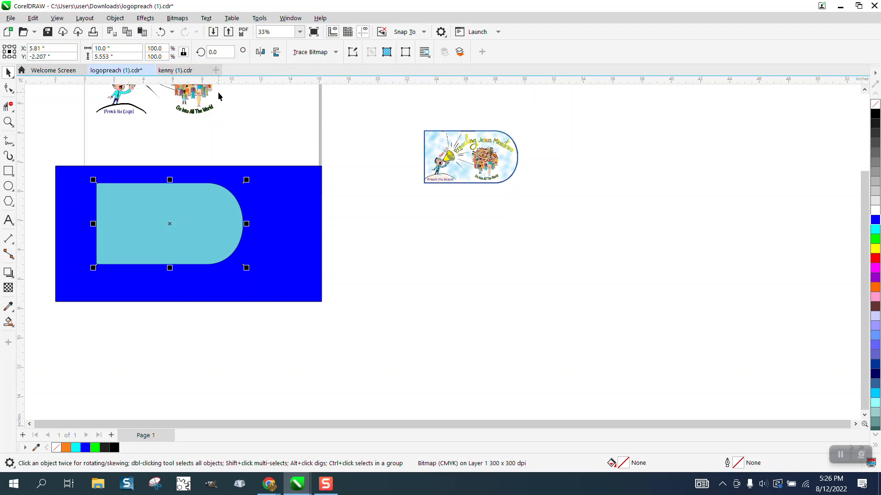
Step: Browse the Effects > Art Strokes list for the light-blue D-shaped bitmap
left_click(145, 18)
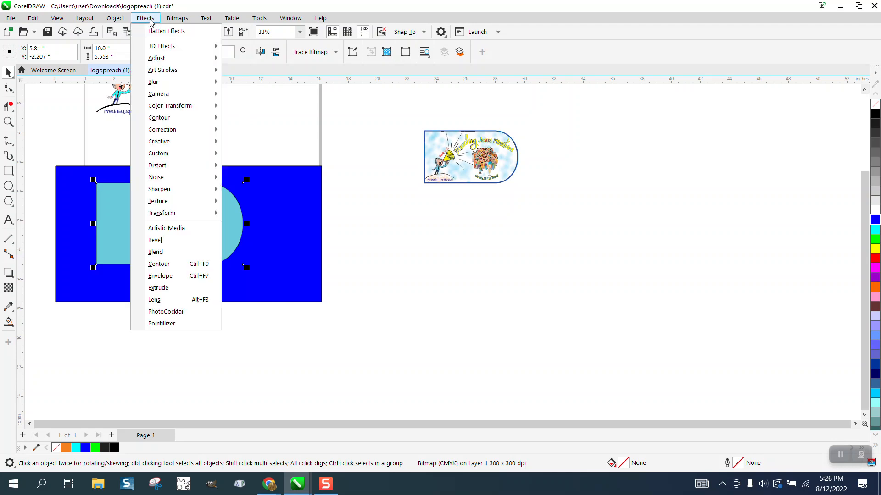
mouse_move(162, 69)
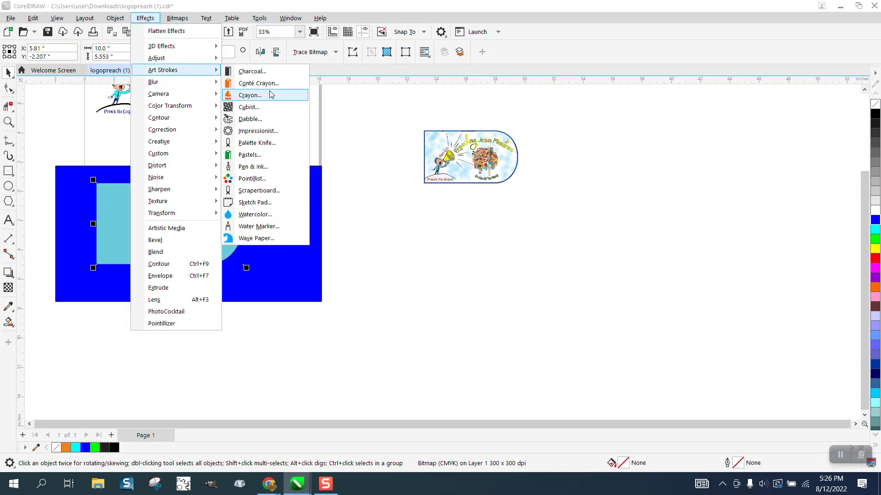
mouse_move(252, 178)
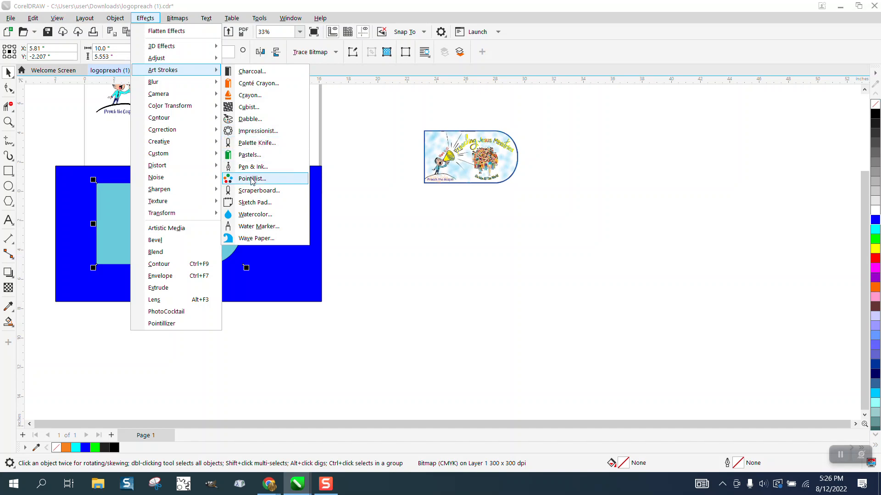
mouse_move(261, 202)
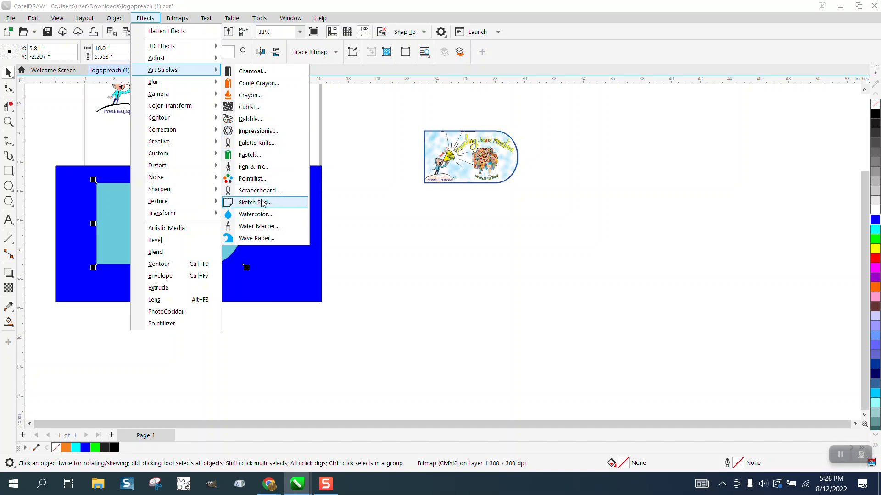
mouse_move(250, 179)
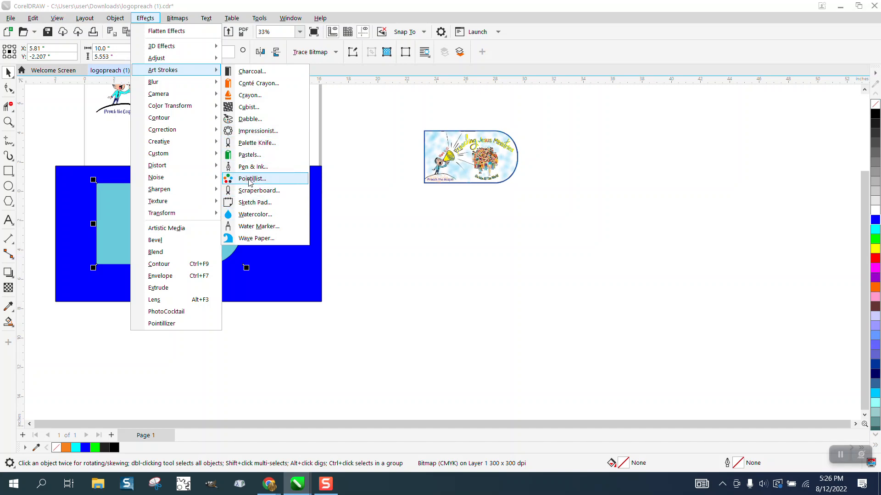
mouse_move(248, 107)
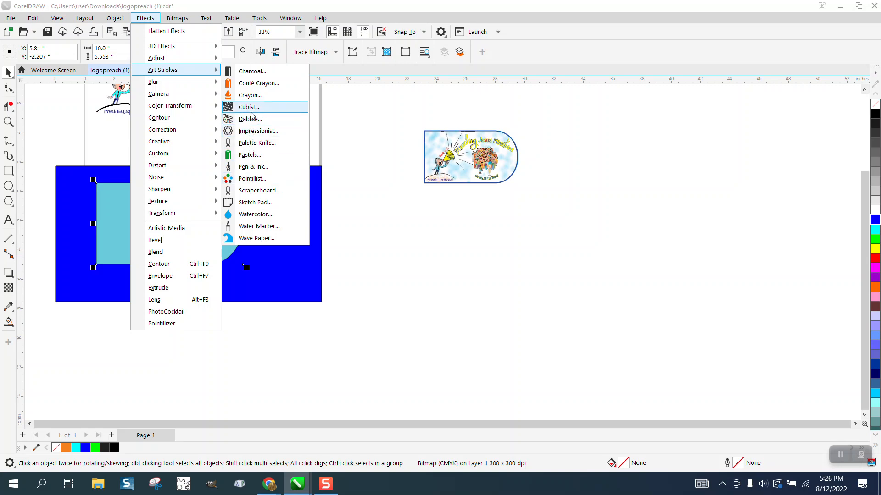
left_click(248, 107)
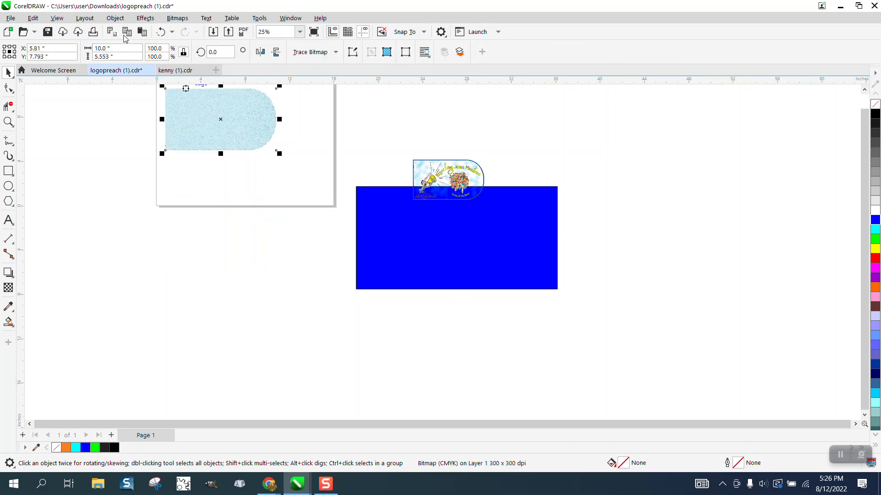
Step: Send the textured shape to the back of the page and zoom in to check the logo
left_click(115, 17)
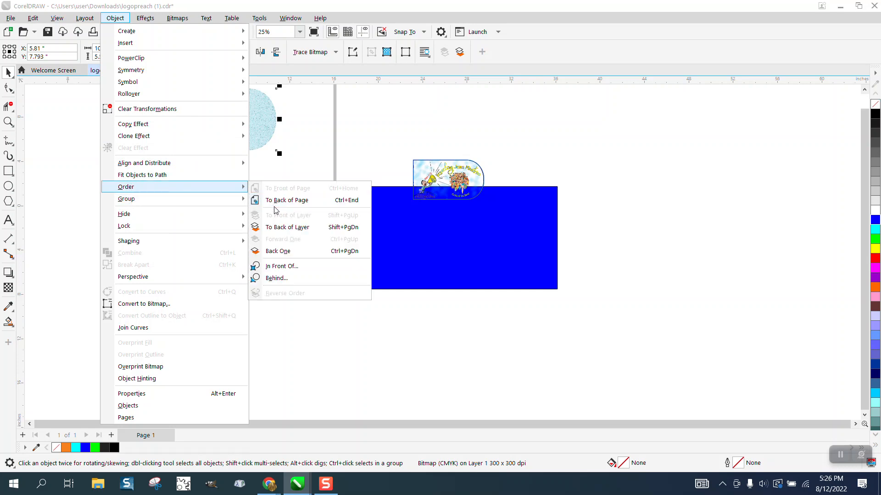
left_click(287, 200)
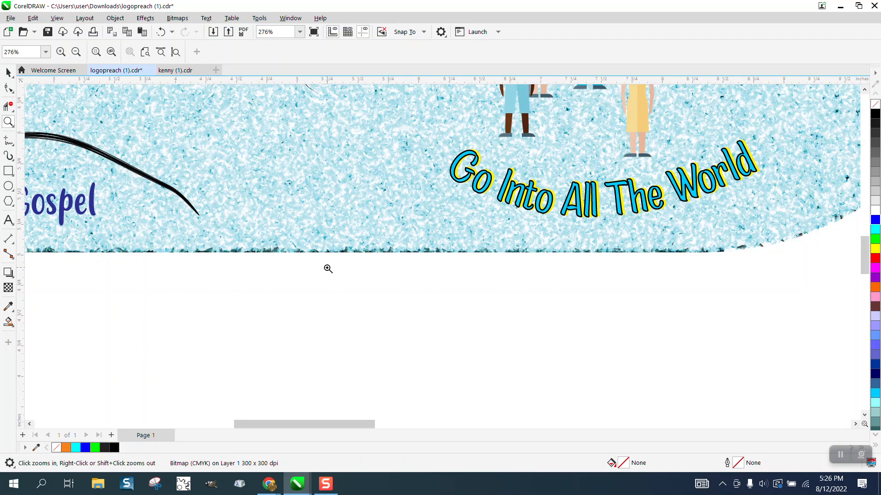
left_click(77, 51)
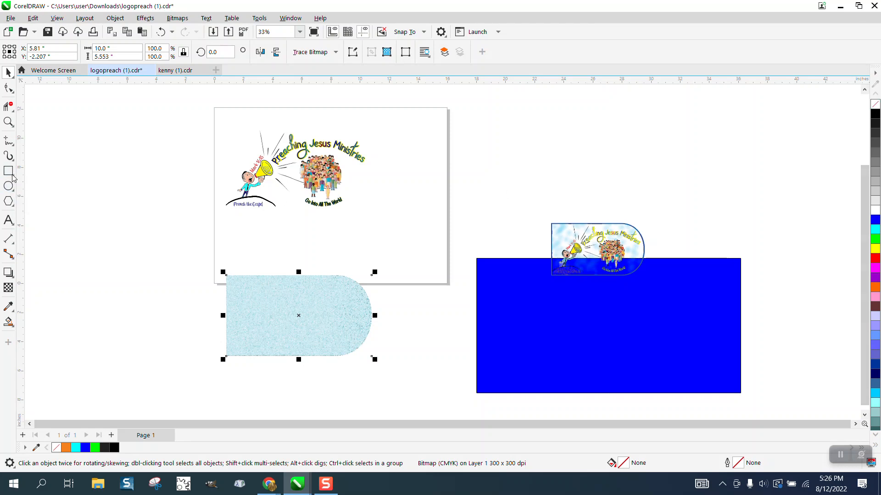
Step: Select the Pick tool to work on the D-shaped outline below the page
left_click(8, 171)
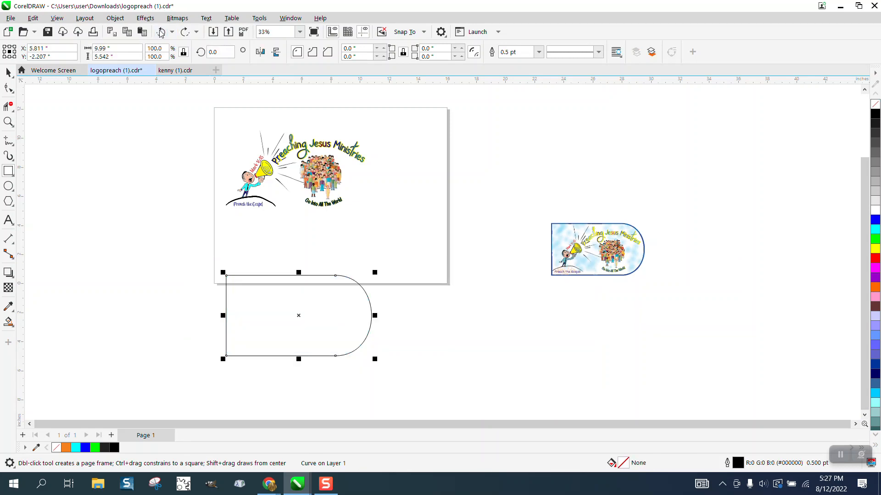
mouse_move(373, 348)
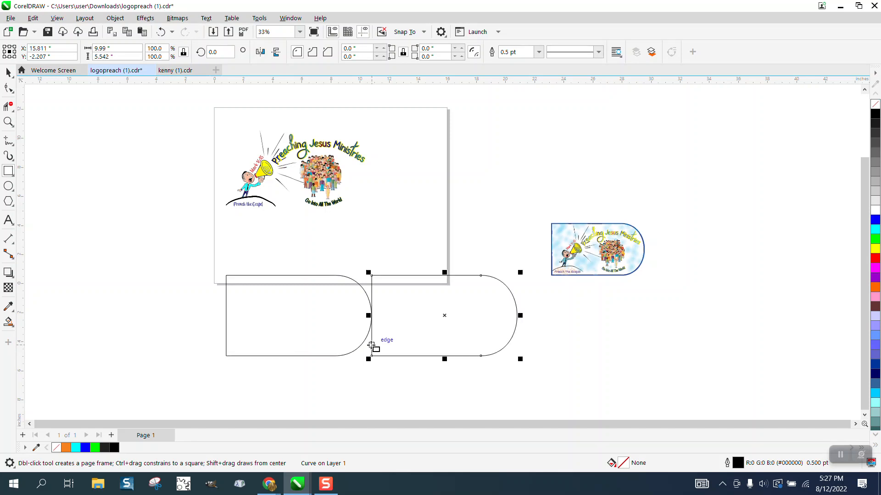
mouse_move(441, 326)
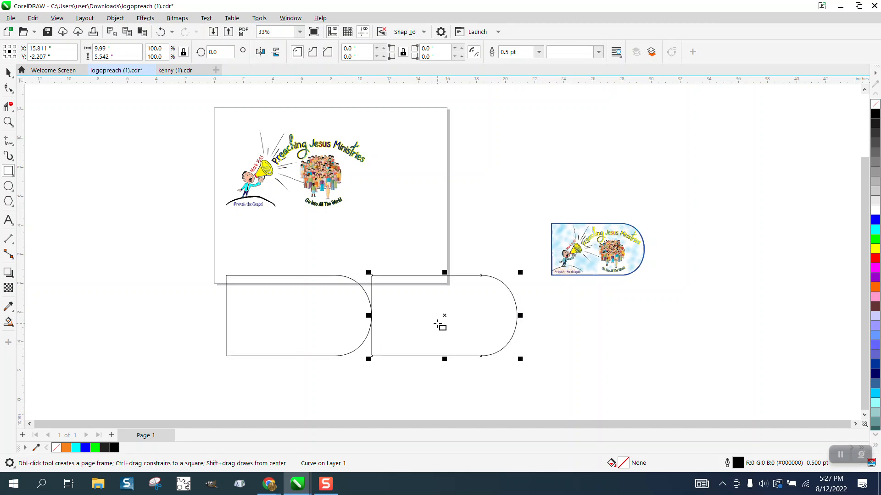
mouse_move(9, 322)
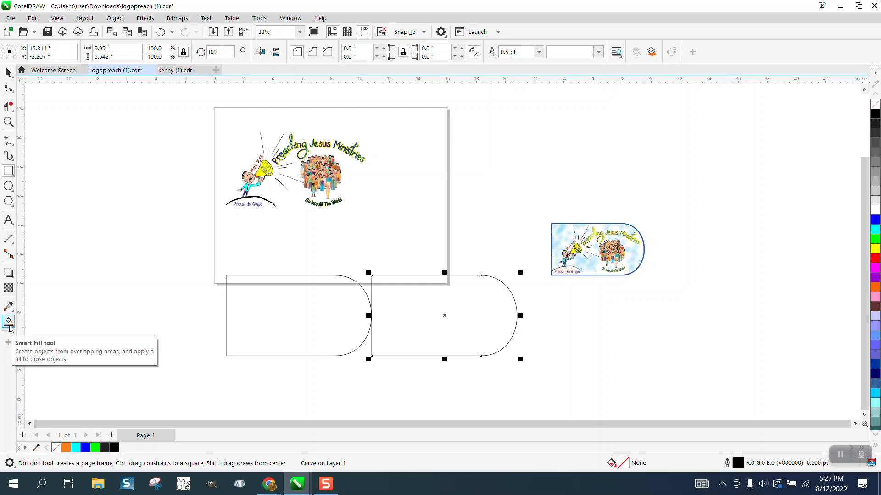
mouse_move(85, 115)
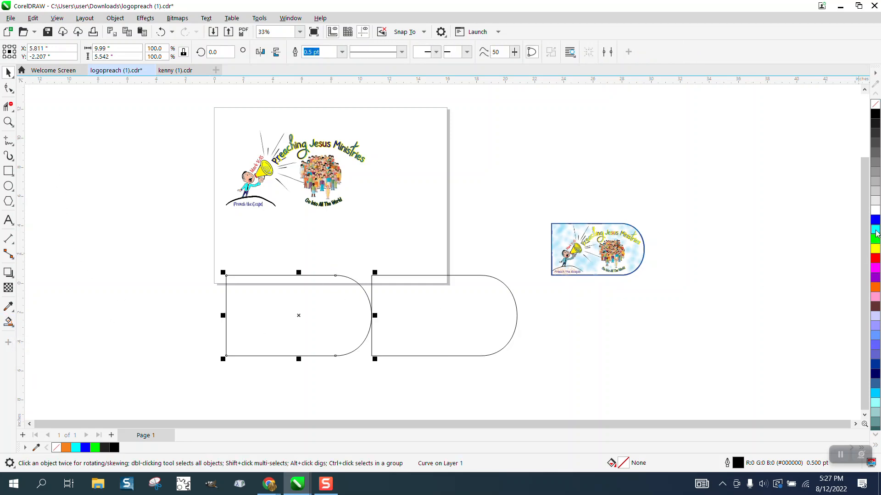
Step: Fill the left D shape cyan, remove its outline, and convert it to a bitmap
left_click(875, 232)
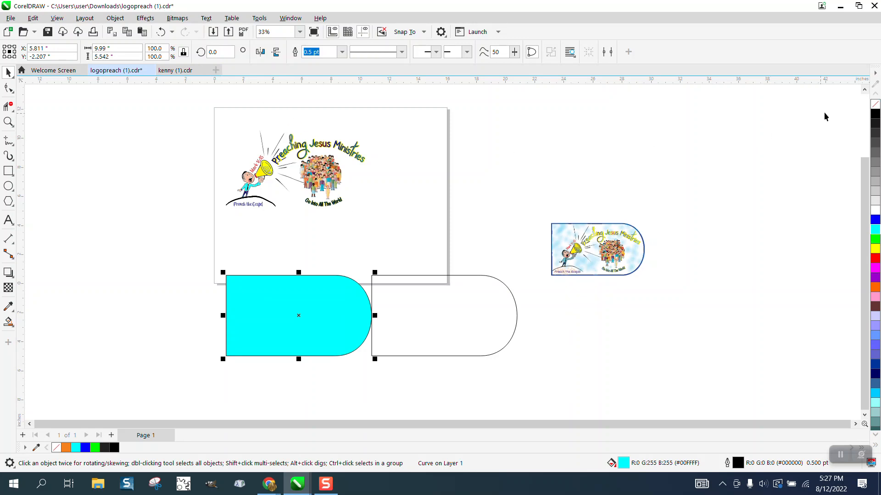
left_click(338, 52)
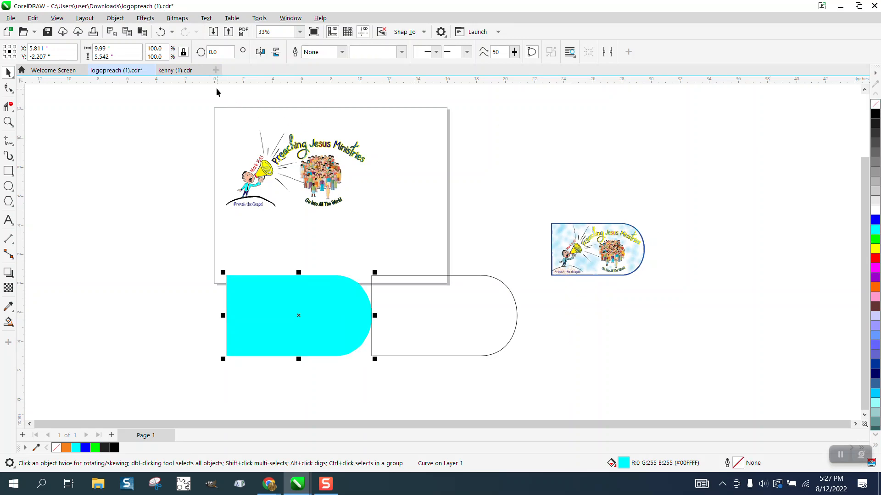
left_click(177, 17)
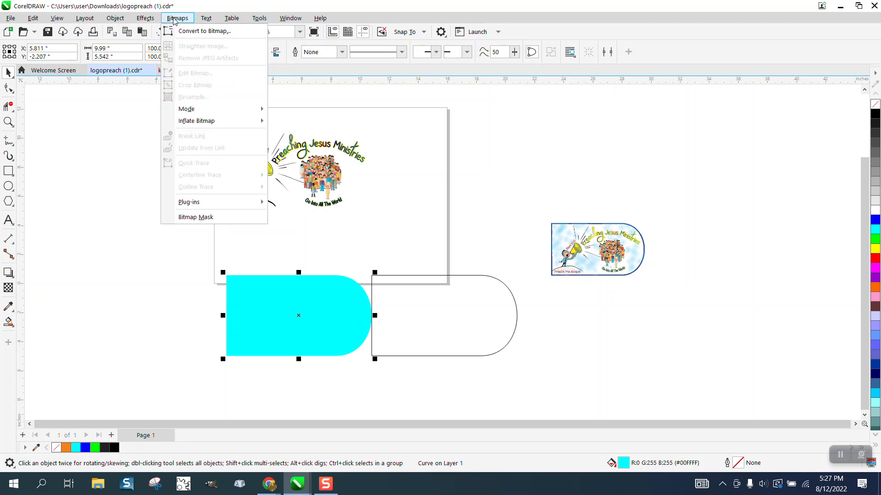
left_click(205, 31)
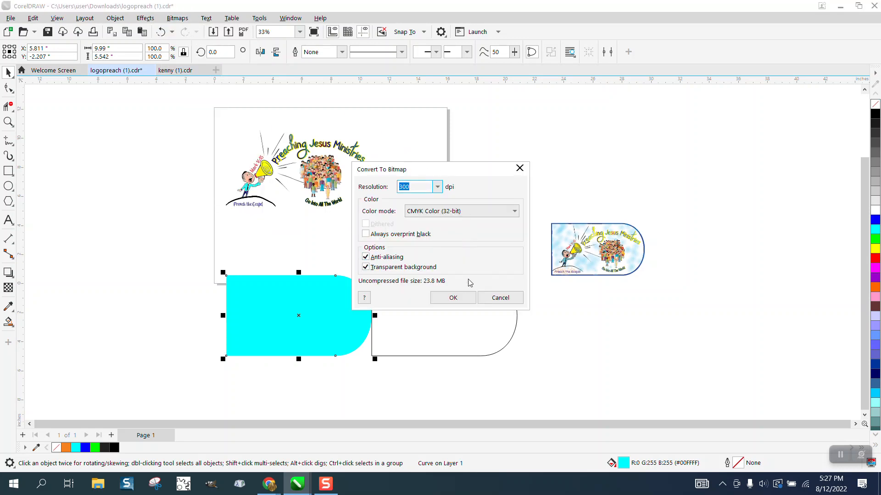
left_click(452, 298)
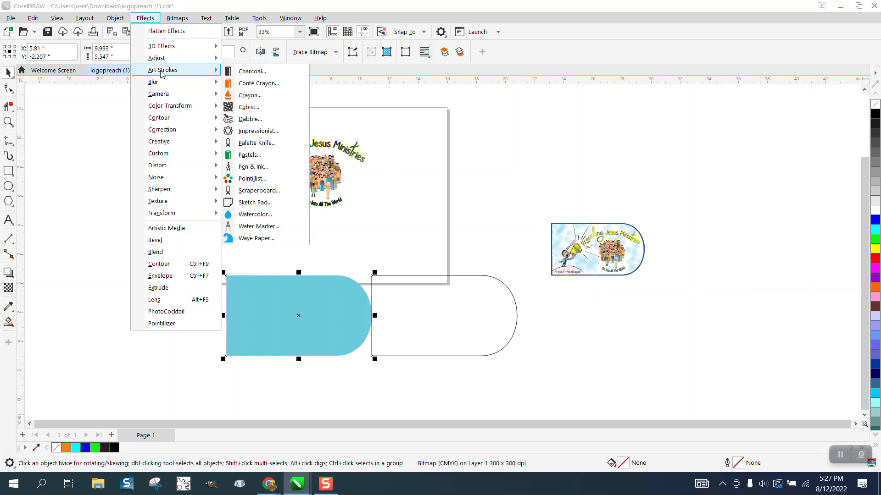
mouse_move(250, 118)
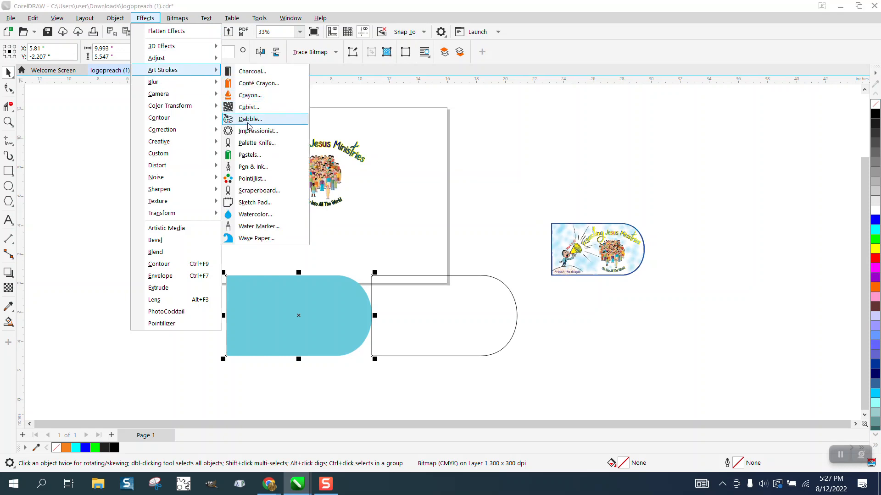
Step: Apply the Cubist art-stroke texture to the cyan bitmap and inspect it zoomed in
left_click(249, 107)
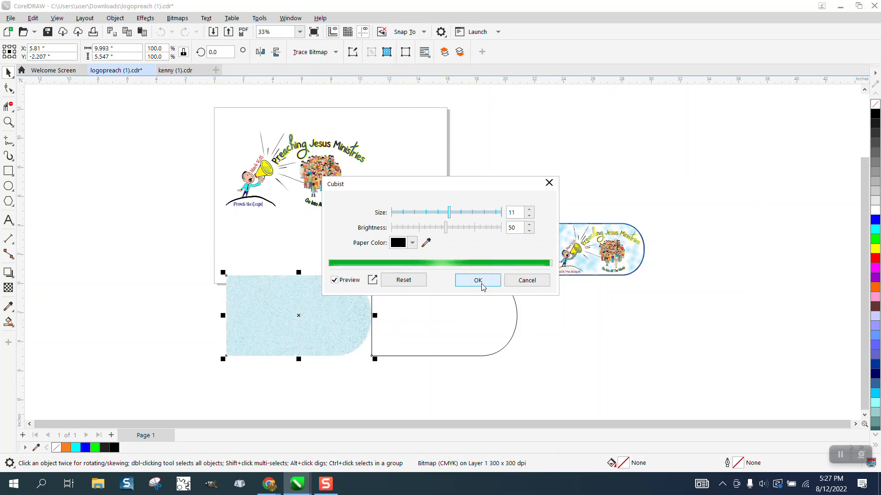
left_click(477, 281)
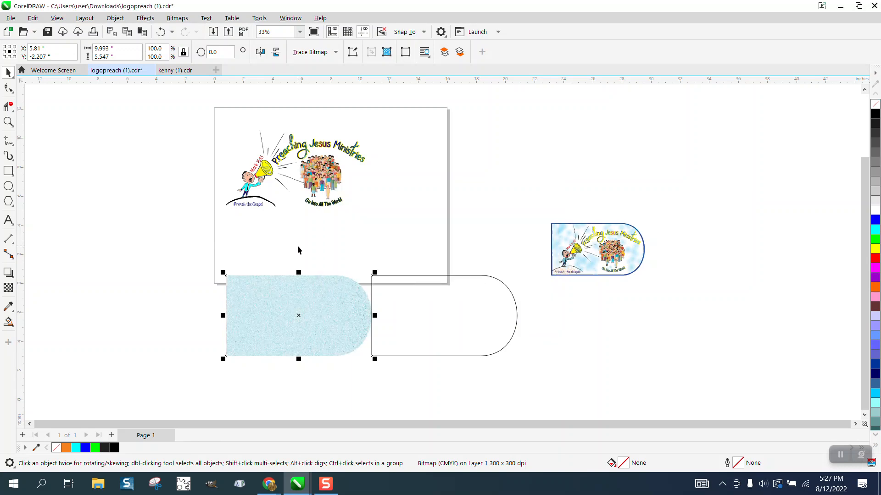
left_click(9, 123)
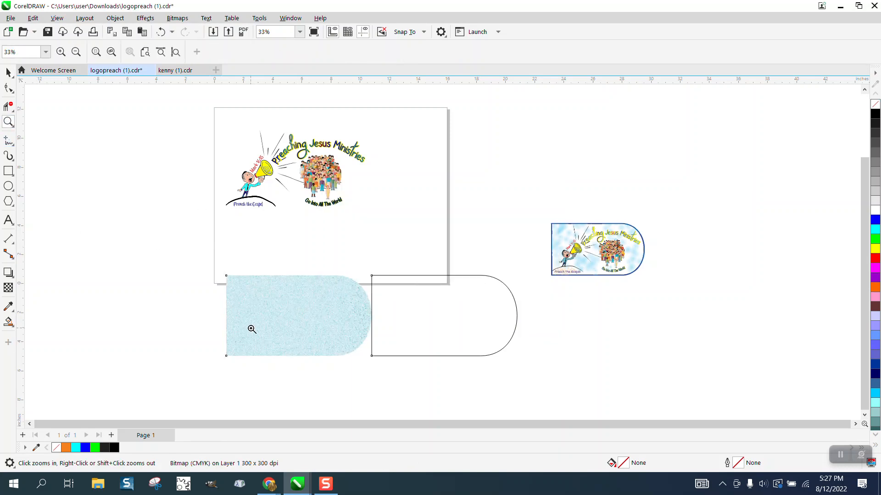
left_click(251, 329)
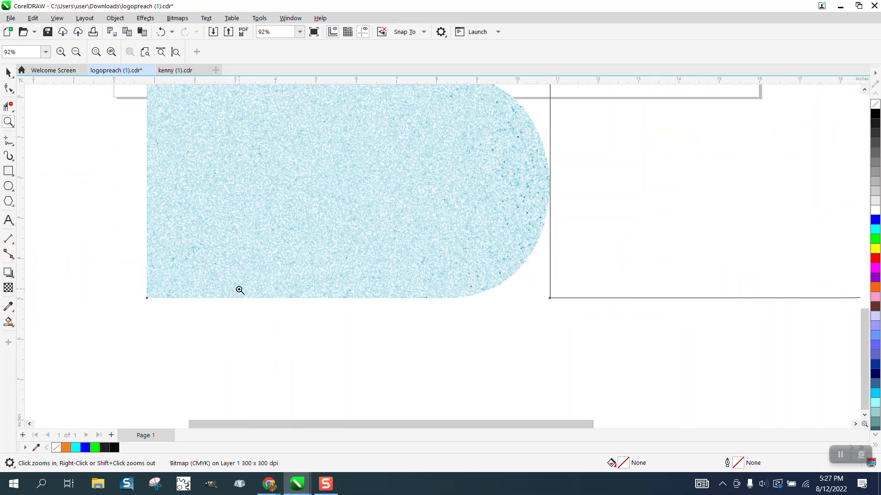
left_click(8, 72)
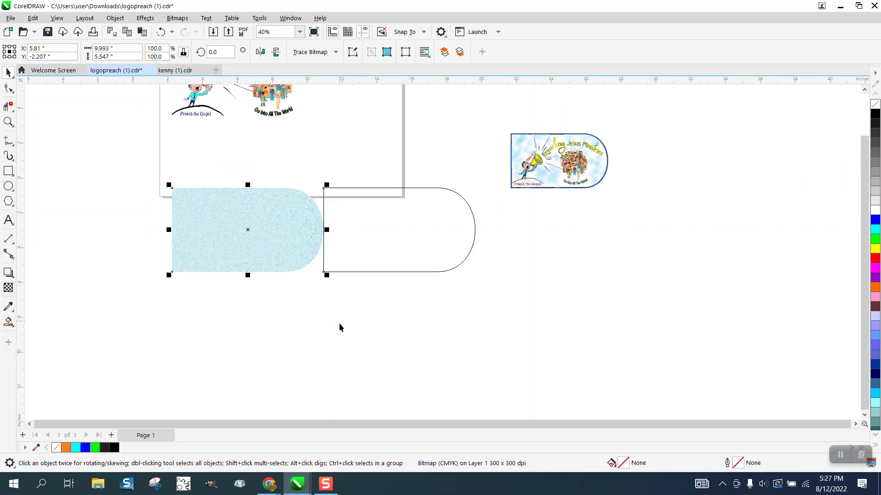
Step: Send the textured D shape behind the logo on the page and inspect the result close up
scroll("down", 3)
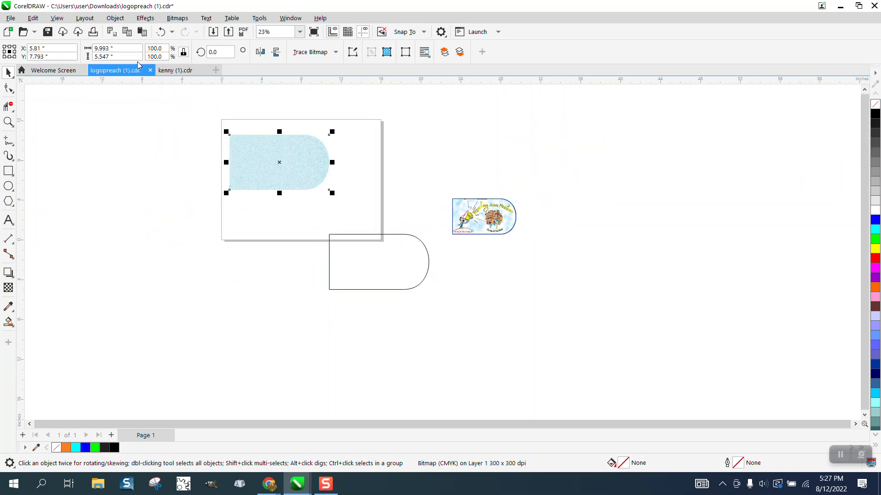
left_click(115, 18)
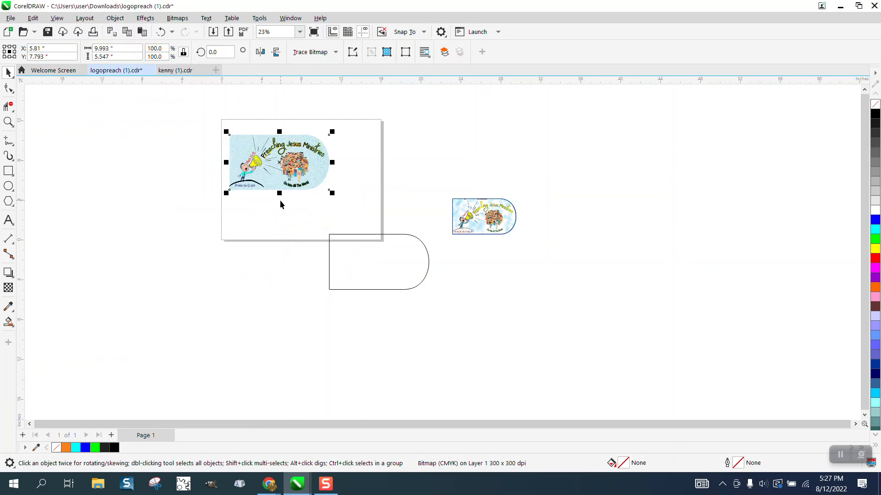
left_click(9, 122)
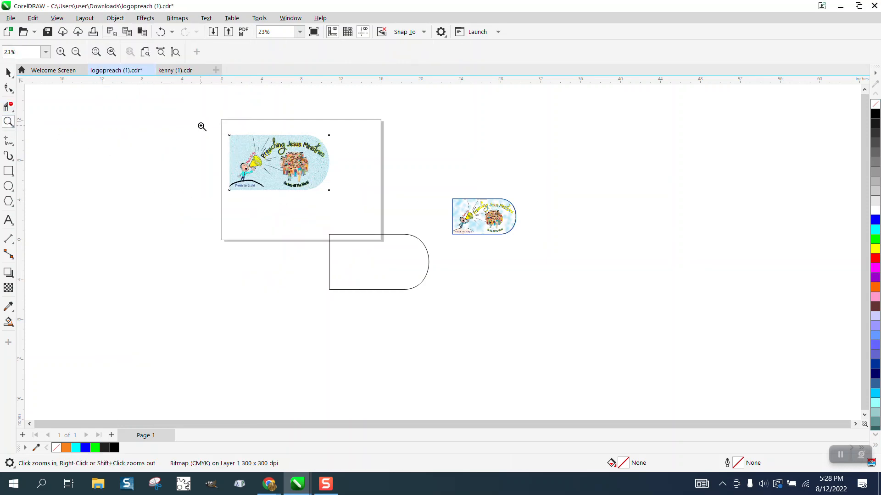
left_click(276, 162)
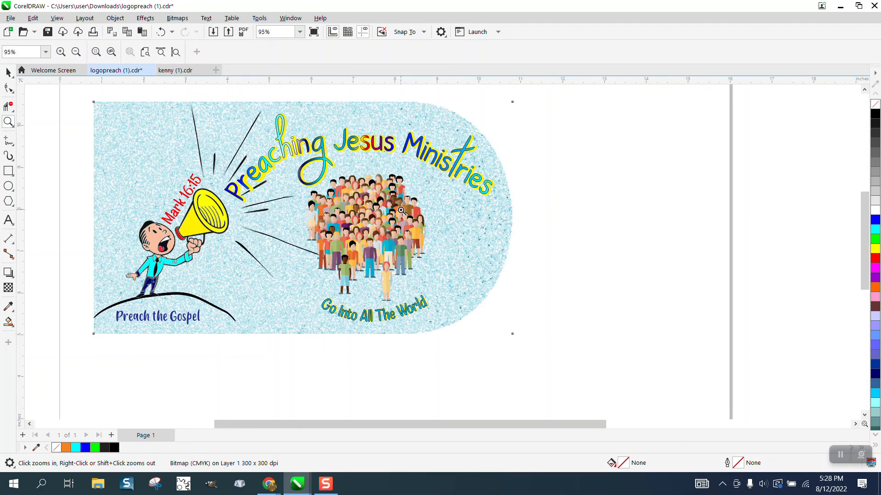
mouse_move(212, 296)
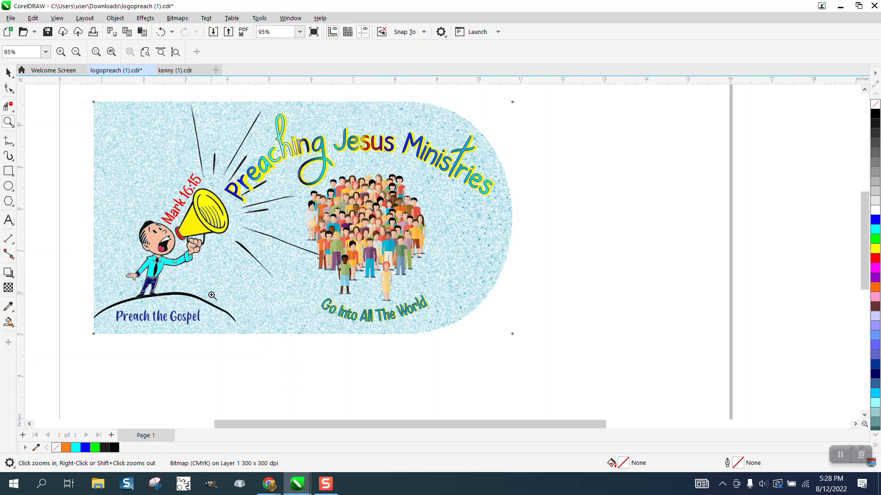
mouse_move(155, 220)
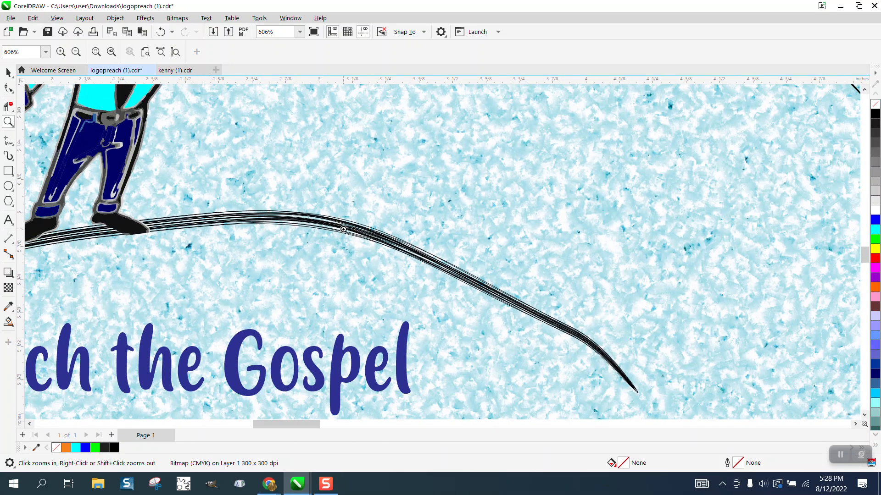
left_click(343, 230)
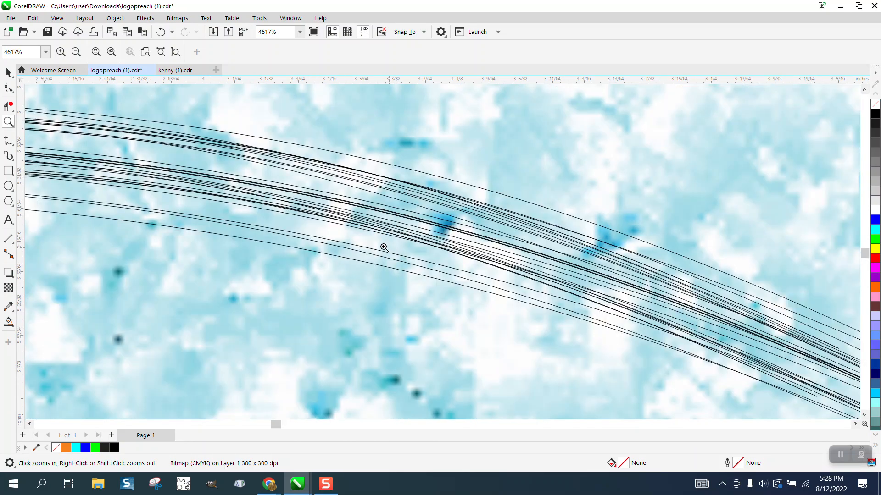
right_click(384, 248)
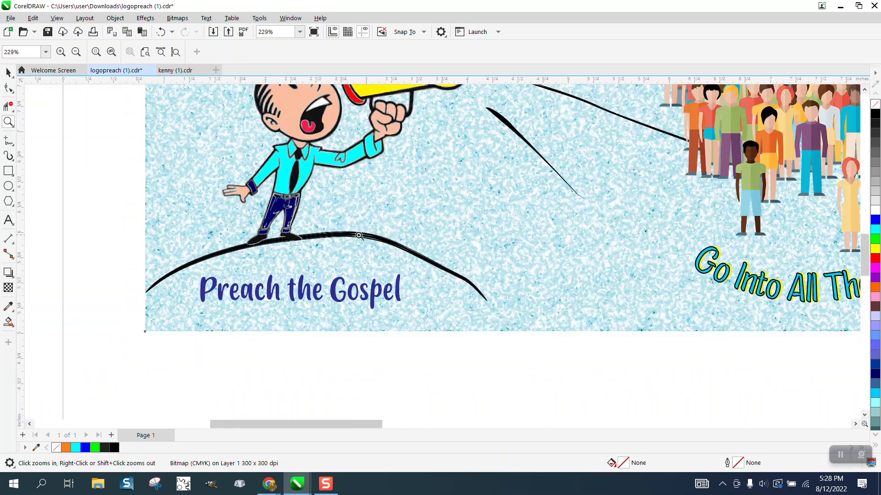